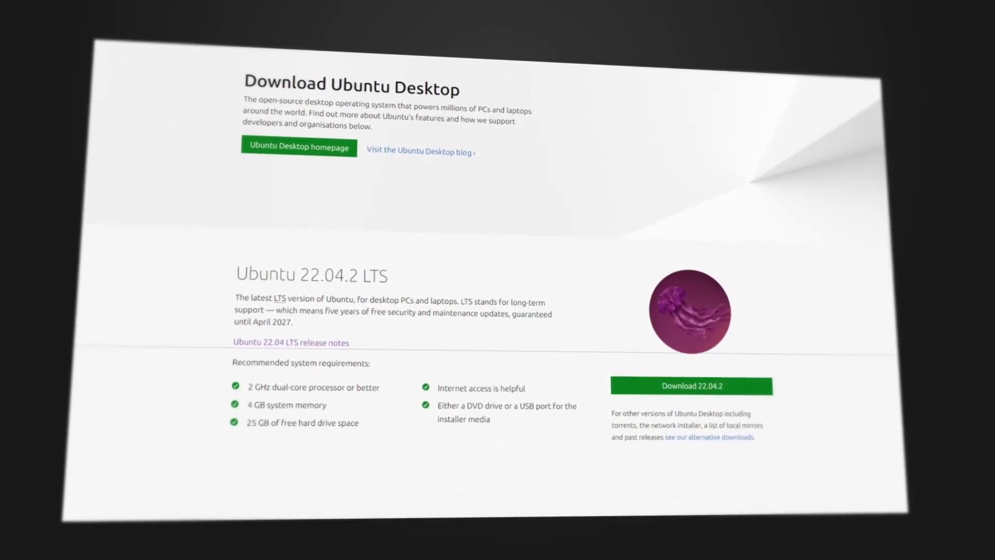
Toggle the Activities overview, then bring up the Show Applications grid of installed apps.
{"action": "scroll", "scroll_direction": "down", "scroll_amount": 3}
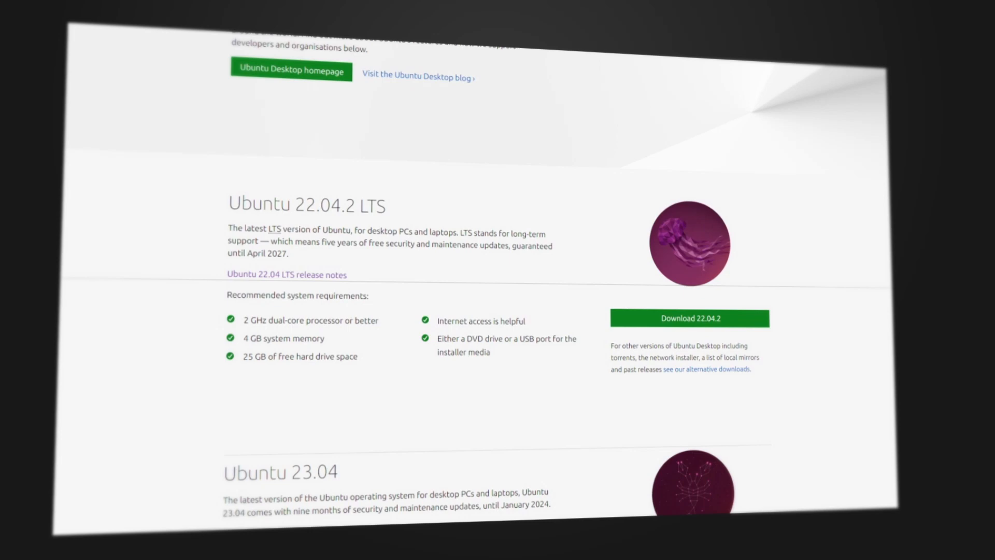
{"action": "scroll", "scroll_direction": "down", "scroll_amount": 3}
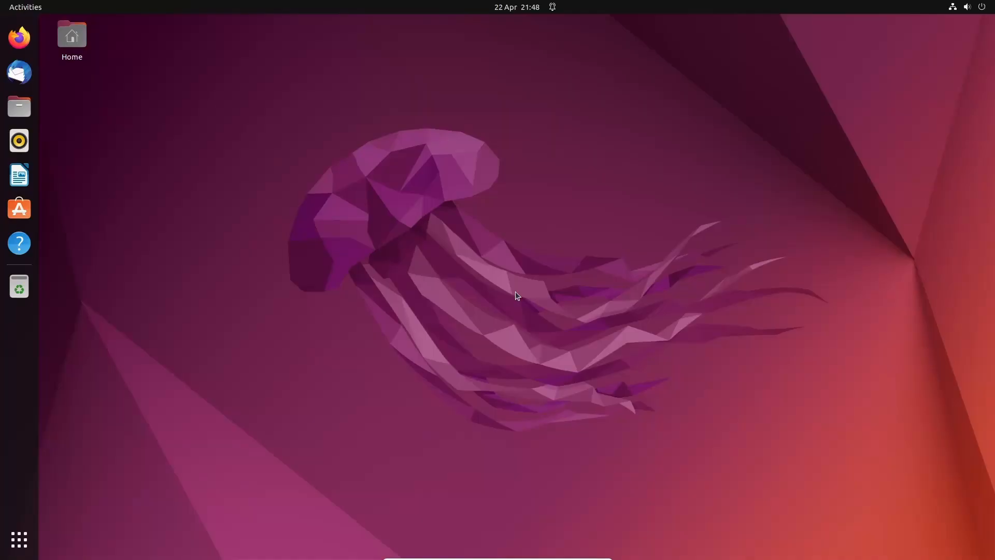
{"action": "mouse_move", "coordinate": [79, 94]}
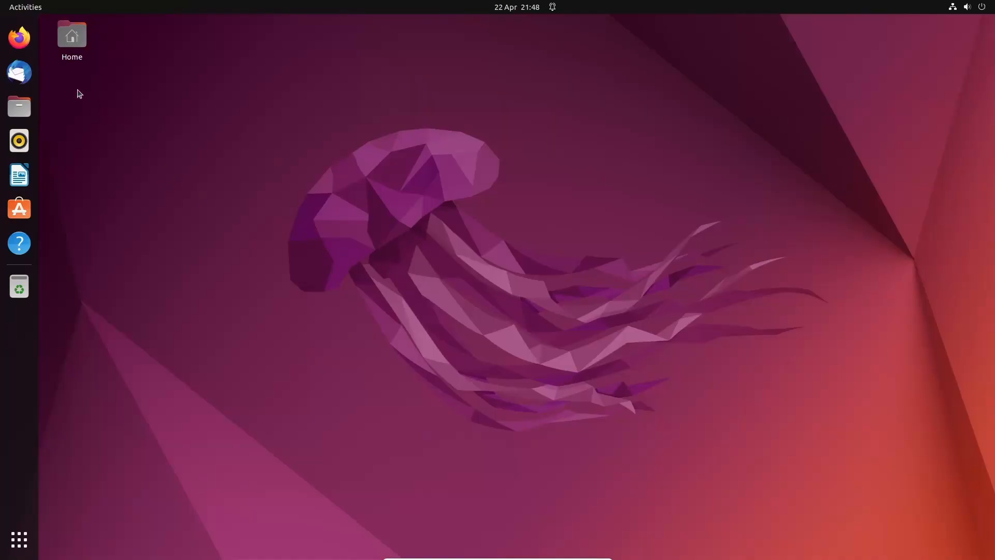
{"action": "left_click", "coordinate": [25, 7]}
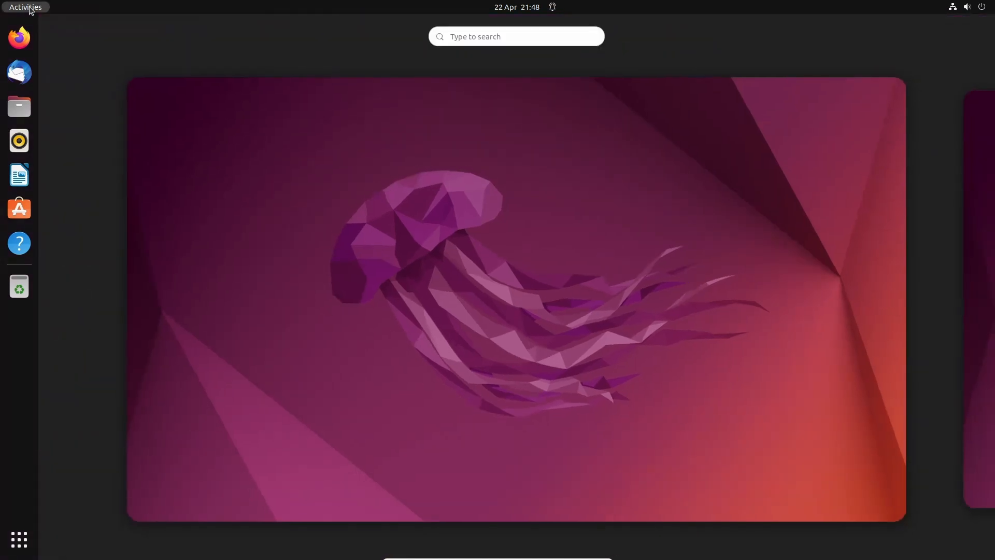
{"action": "left_click", "coordinate": [25, 7]}
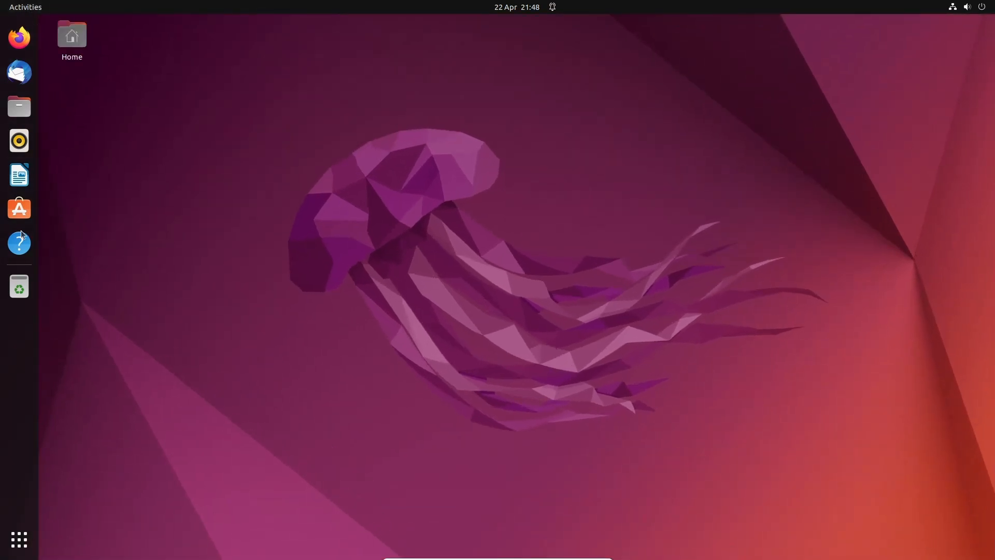
{"action": "left_click", "coordinate": [18, 540]}
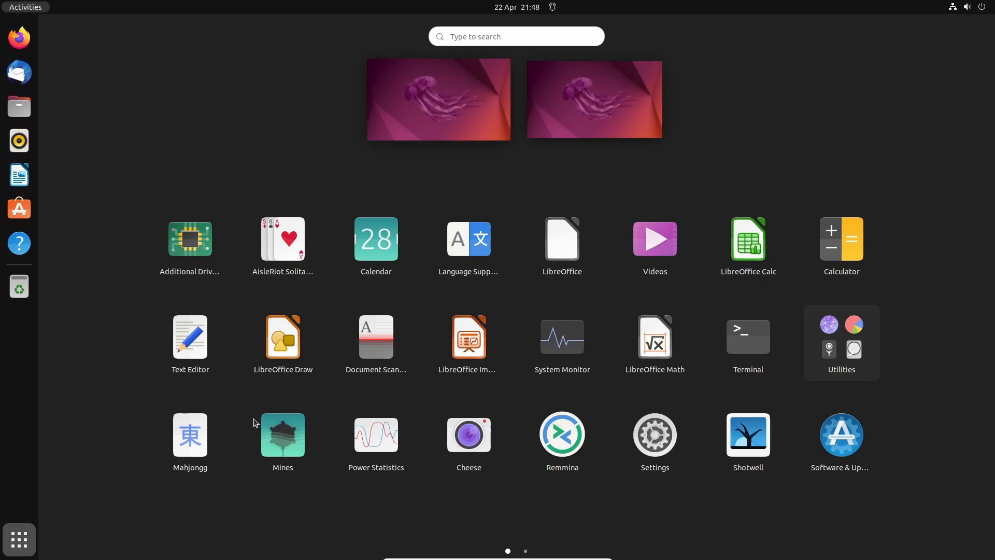
{"action": "mouse_move", "coordinate": [500, 399]}
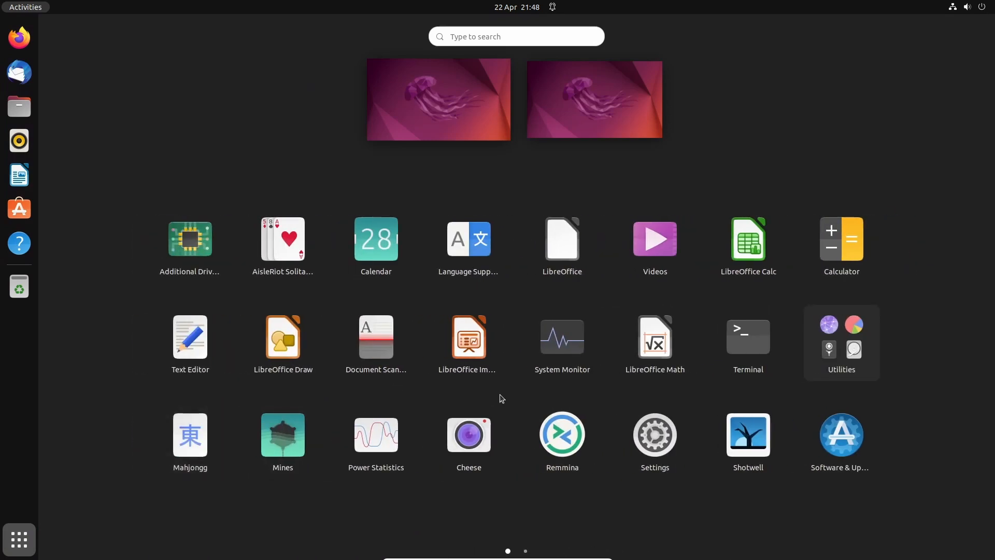
{"action": "mouse_move", "coordinate": [375, 406]}
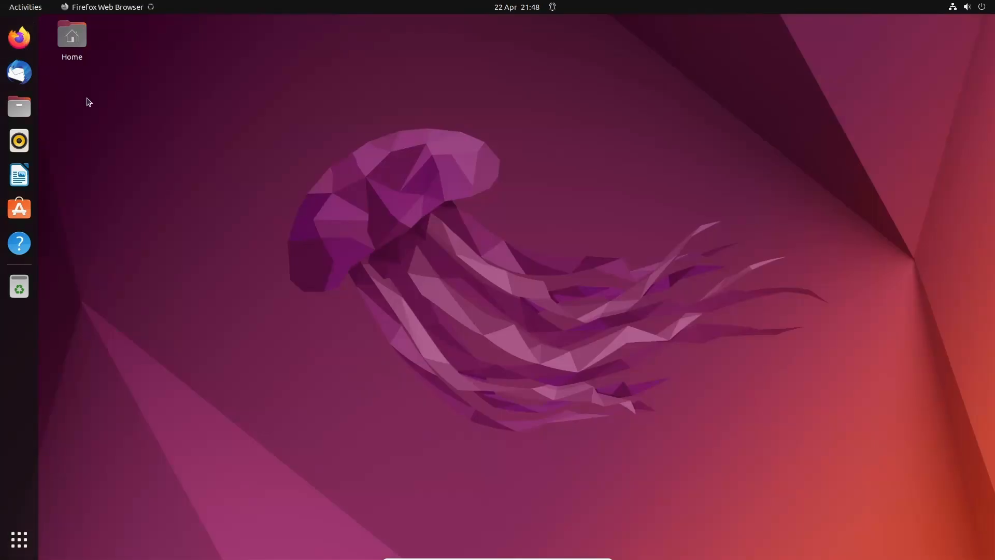
Load richardtech.net in Firefox and scroll through its homepage article grid.
{"action": "left_click", "coordinate": [18, 37]}
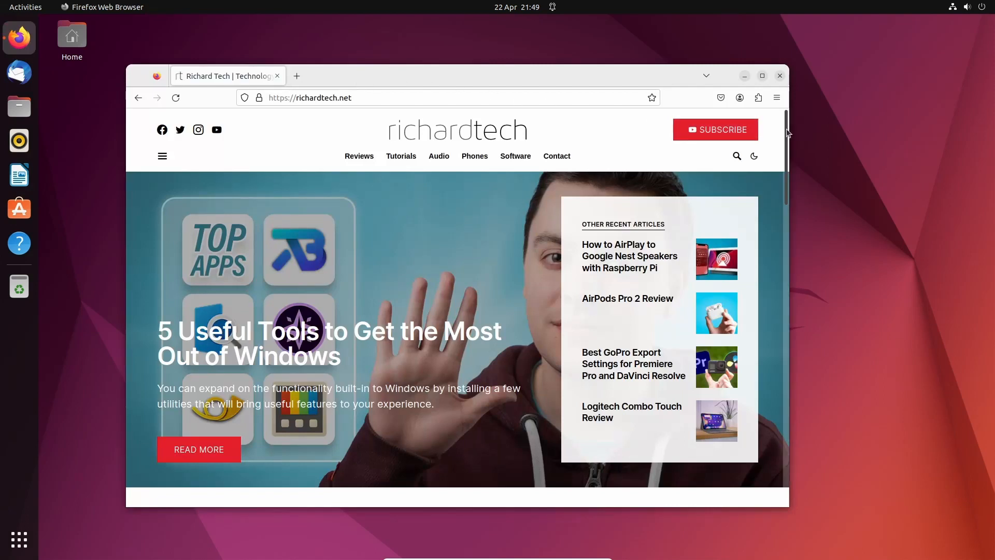
{"action": "scroll", "scroll_direction": "down", "scroll_amount": 3}
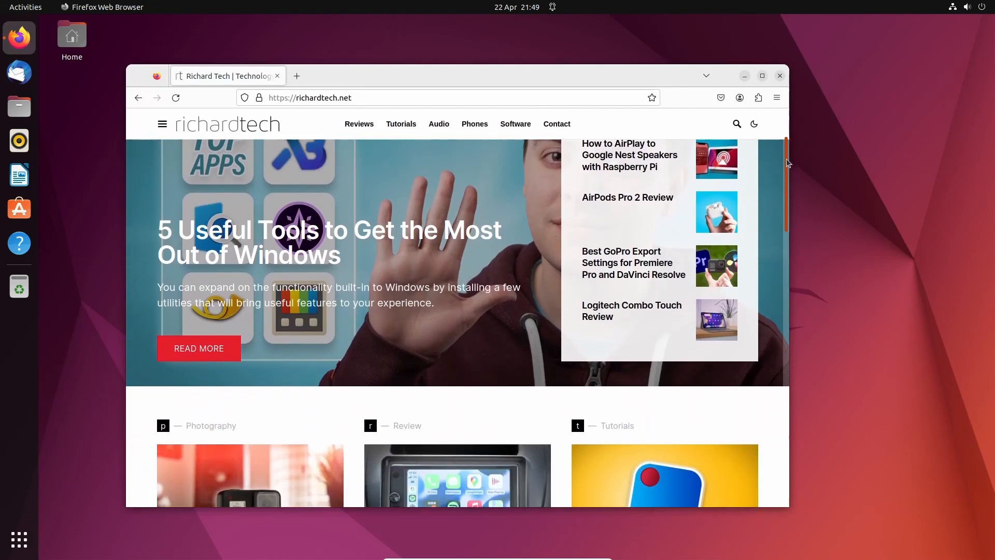
{"action": "scroll", "scroll_direction": "down", "scroll_amount": 3}
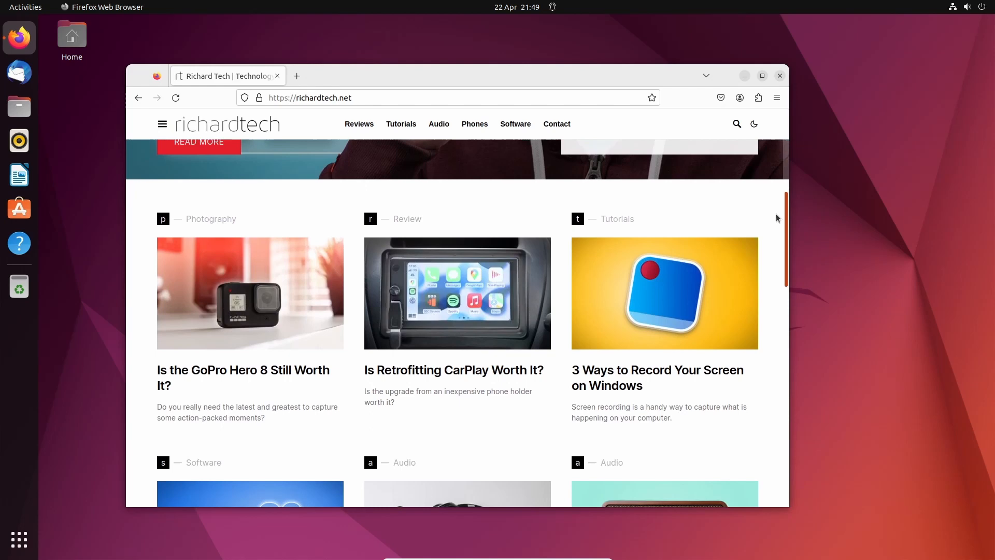
{"action": "scroll", "scroll_direction": "down", "scroll_amount": 3}
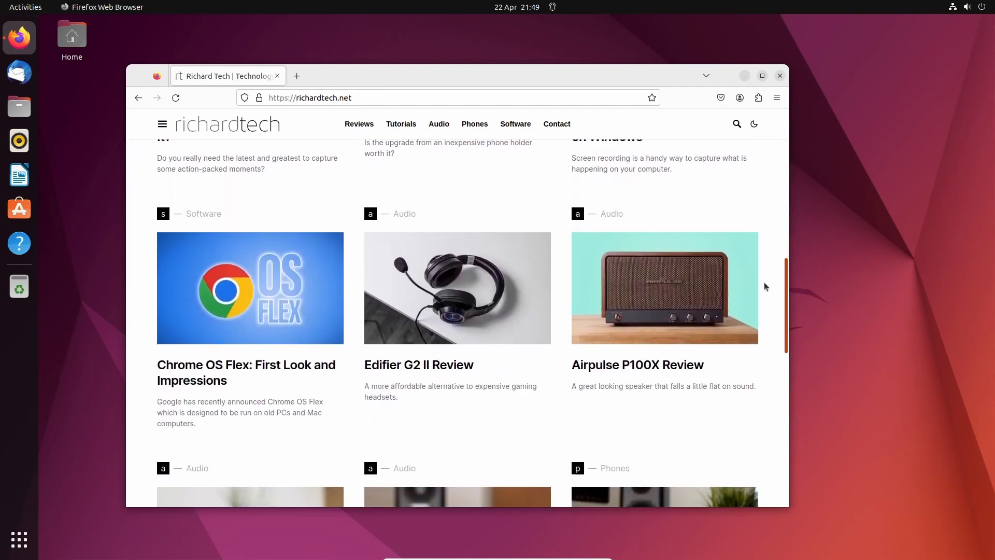
{"action": "scroll", "scroll_direction": "up", "scroll_amount": 3}
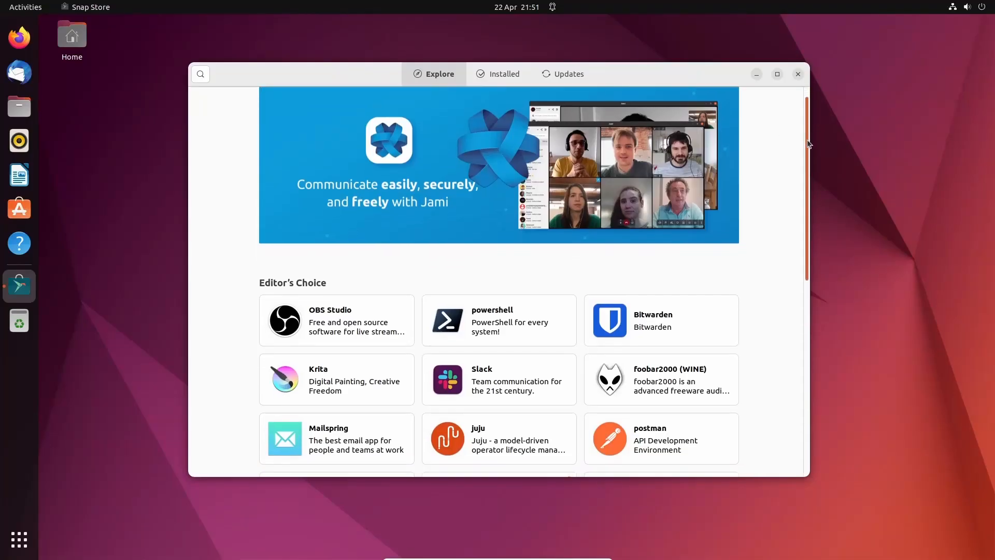
Scroll Snap Store's Explore page past Editor's Choice down to the Categories section.
{"action": "scroll", "scroll_direction": "down", "scroll_amount": 3}
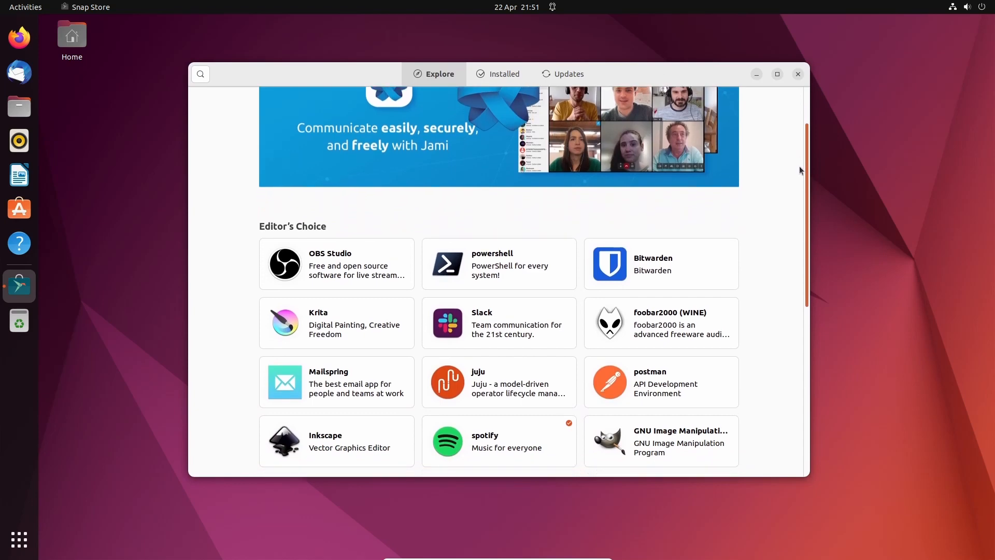
{"action": "scroll", "scroll_direction": "down", "scroll_amount": 3}
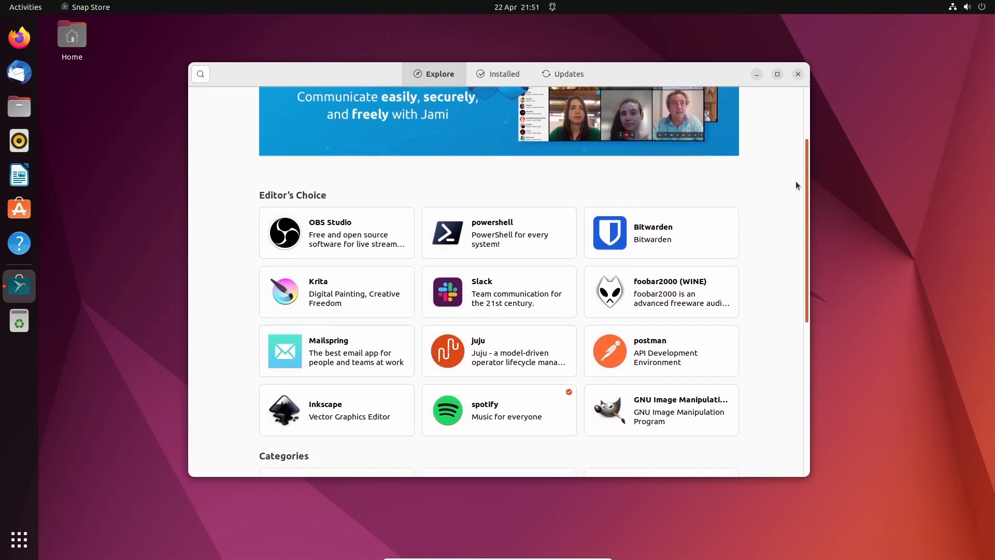
{"action": "scroll", "scroll_direction": "down", "scroll_amount": 3}
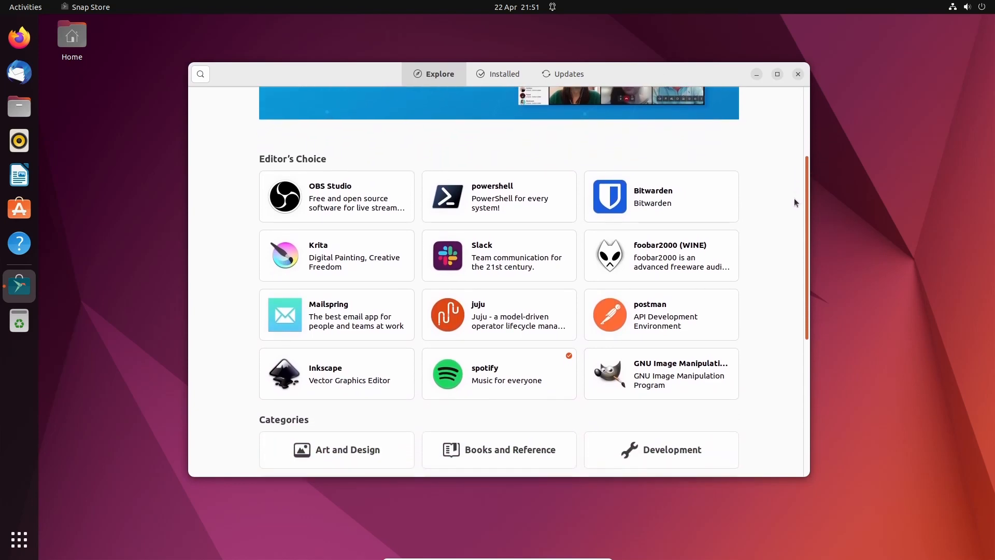
{"action": "scroll", "scroll_direction": "down", "scroll_amount": 3}
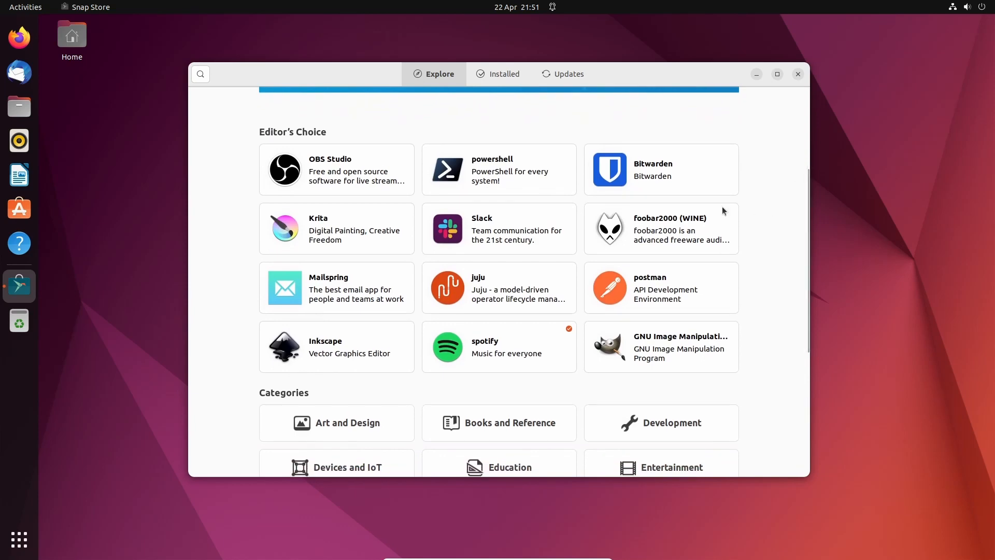
{"action": "left_click", "coordinate": [336, 228]}
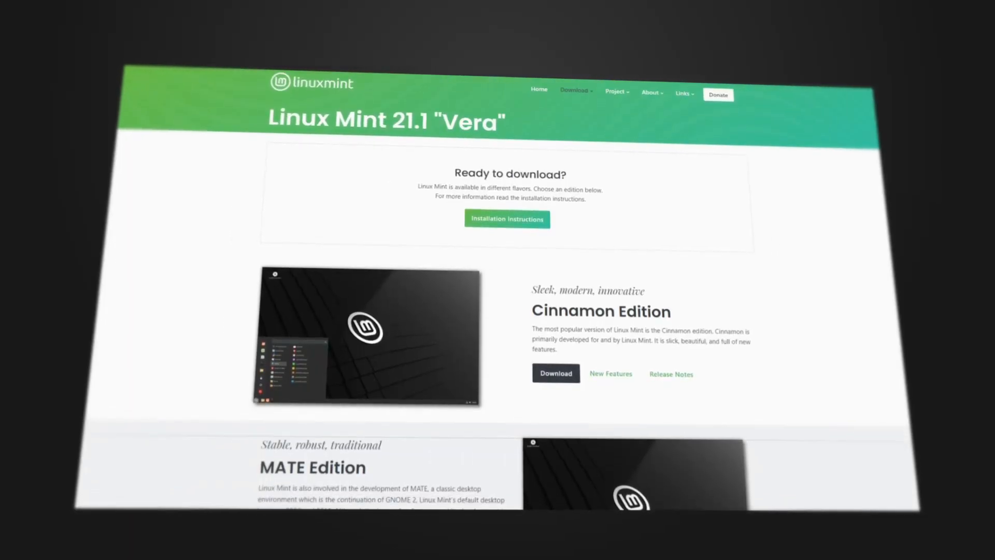
{"action": "scroll", "scroll_direction": "down", "scroll_amount": 3}
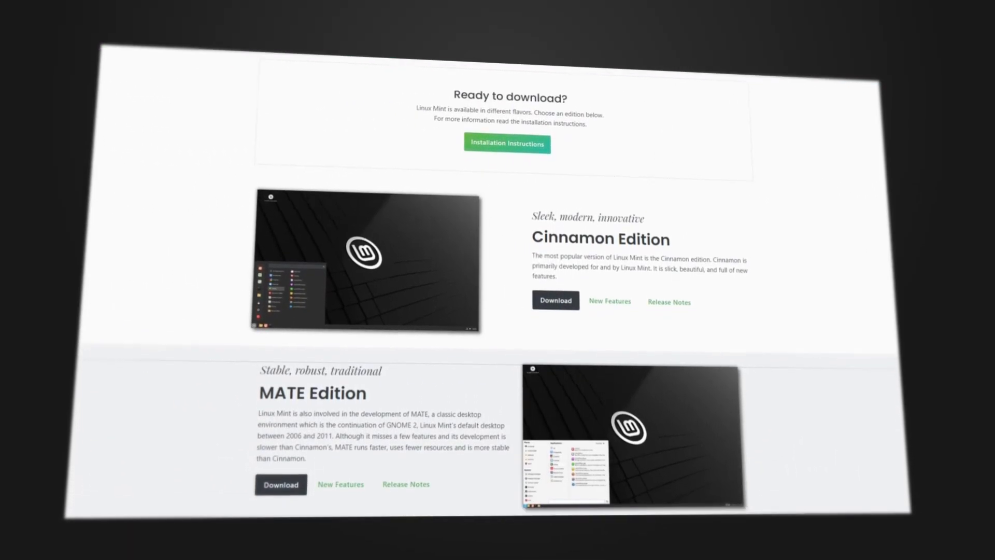
{"action": "scroll", "scroll_direction": "down", "scroll_amount": 3}
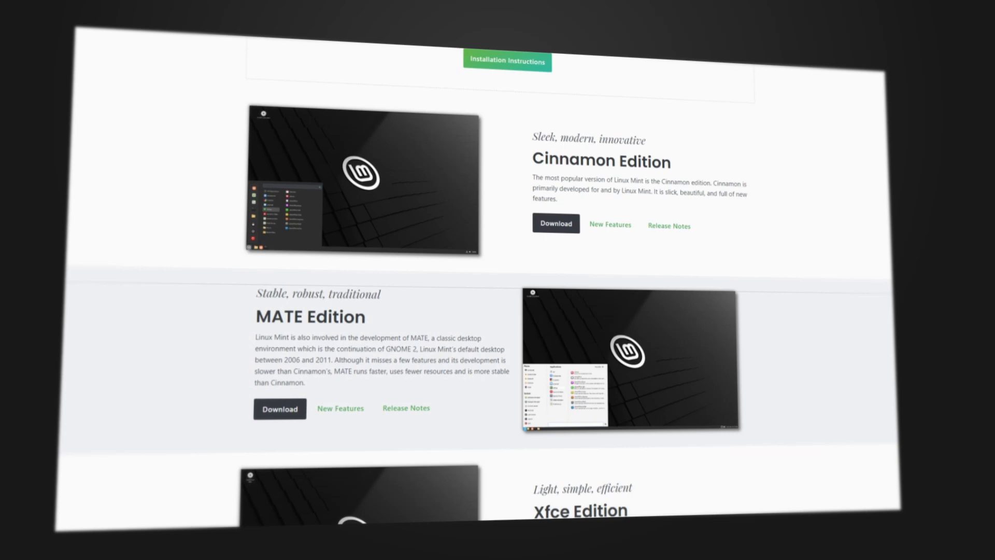
{"action": "scroll", "scroll_direction": "down", "scroll_amount": 3}
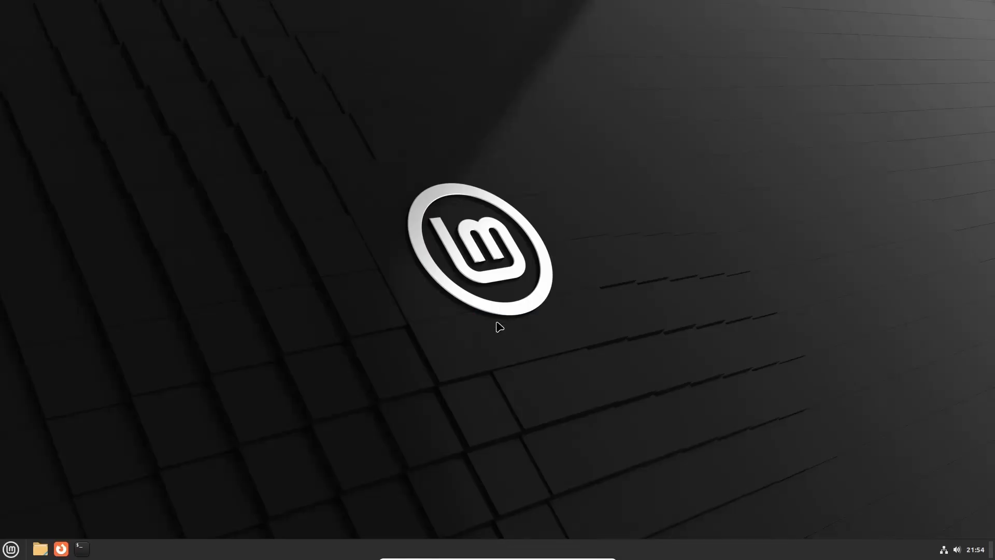
{"action": "mouse_move", "coordinate": [44, 521]}
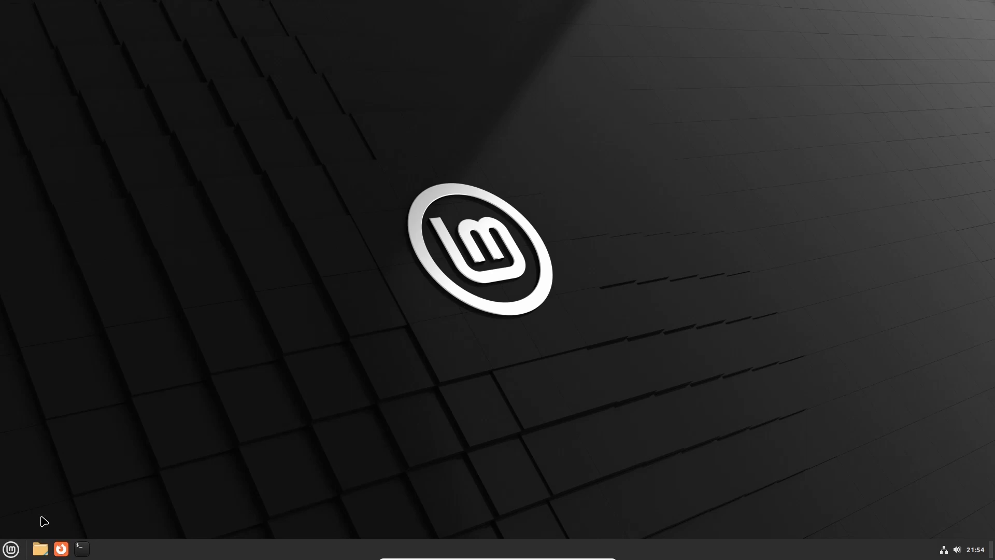
Open the Mint menu from the bottom-left panel button.
{"action": "left_click", "coordinate": [11, 549]}
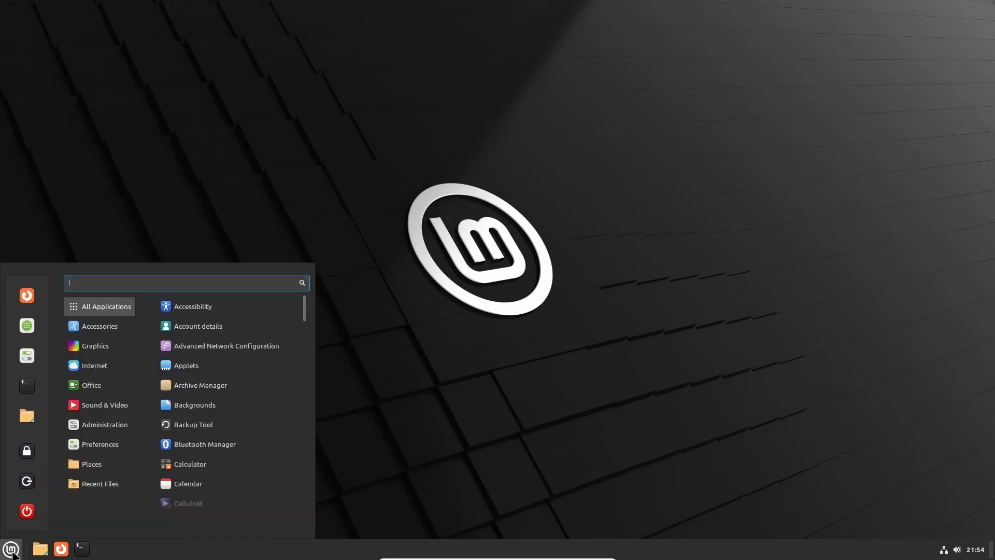
{"action": "mouse_move", "coordinate": [27, 295]}
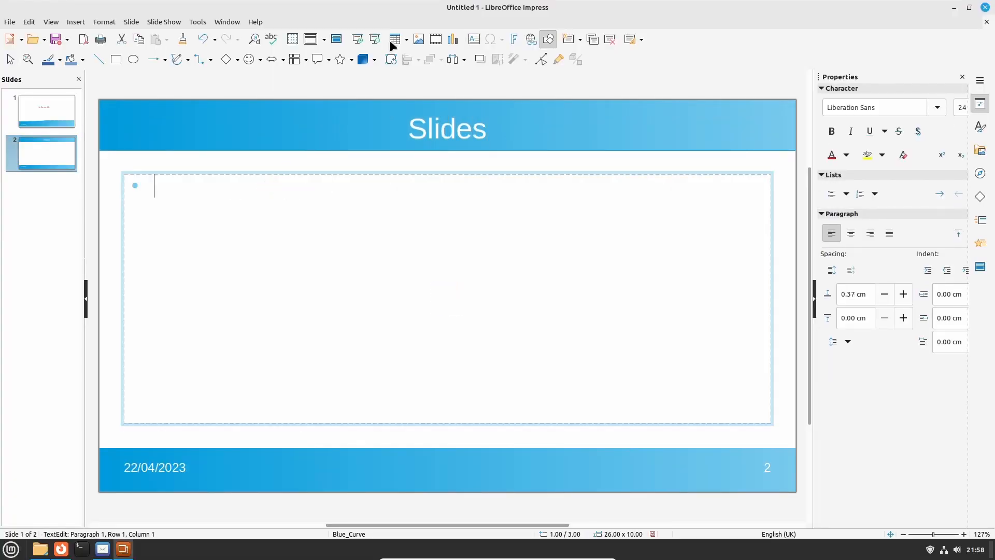
Type 'Very important text po' as the first bullet on slide 2.
{"action": "type", "text": "Very import"}
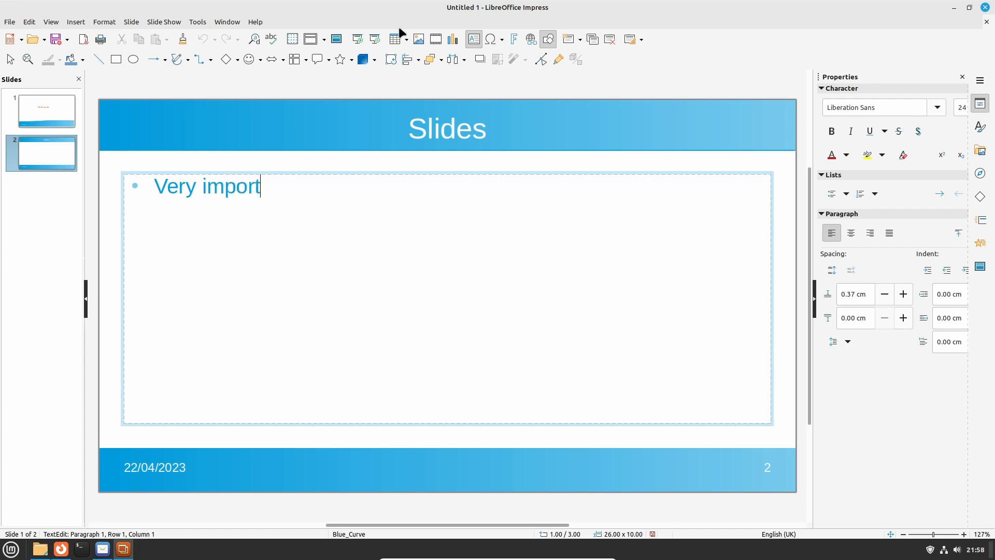
{"action": "type", "text": "ant text po"}
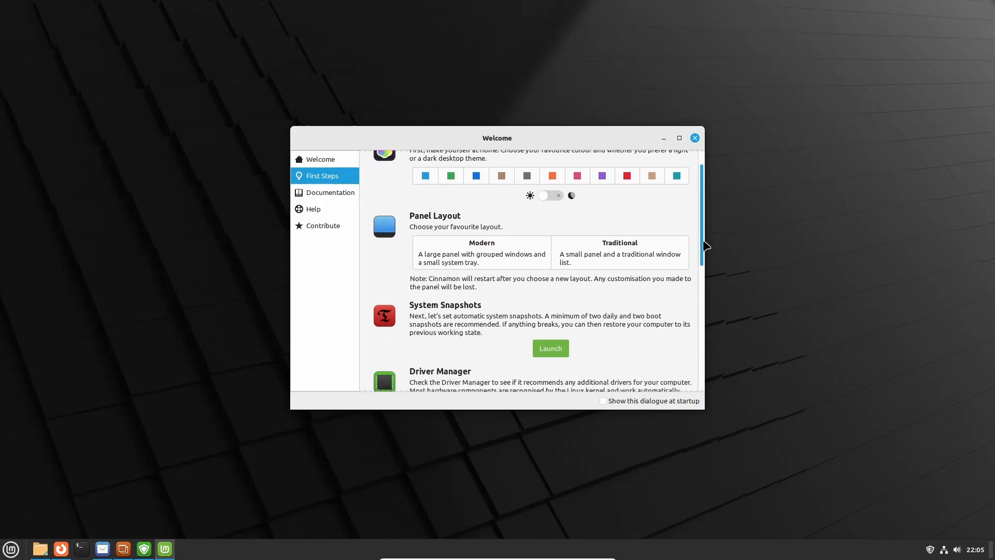
{"action": "scroll", "scroll_direction": "down", "scroll_amount": 3}
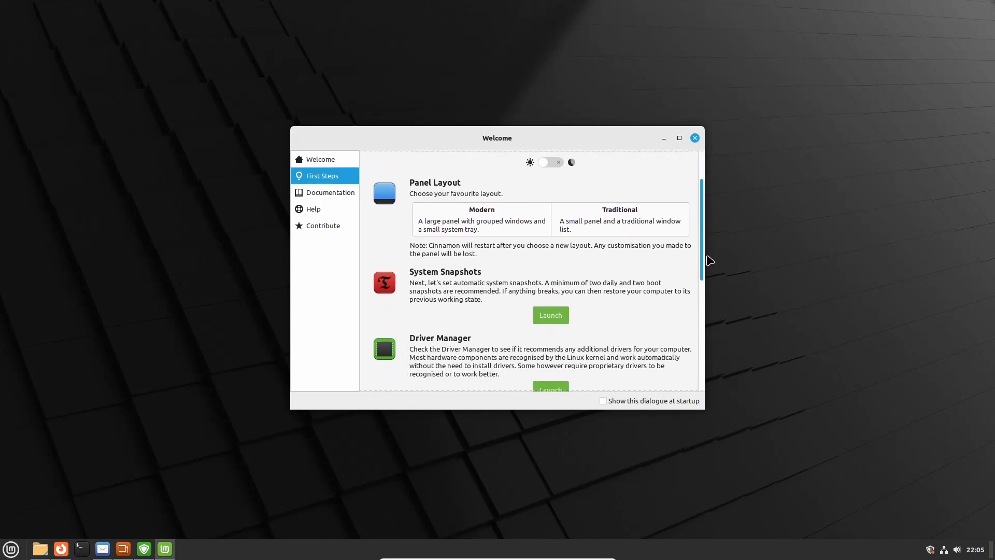
{"action": "scroll", "scroll_direction": "down", "scroll_amount": 3}
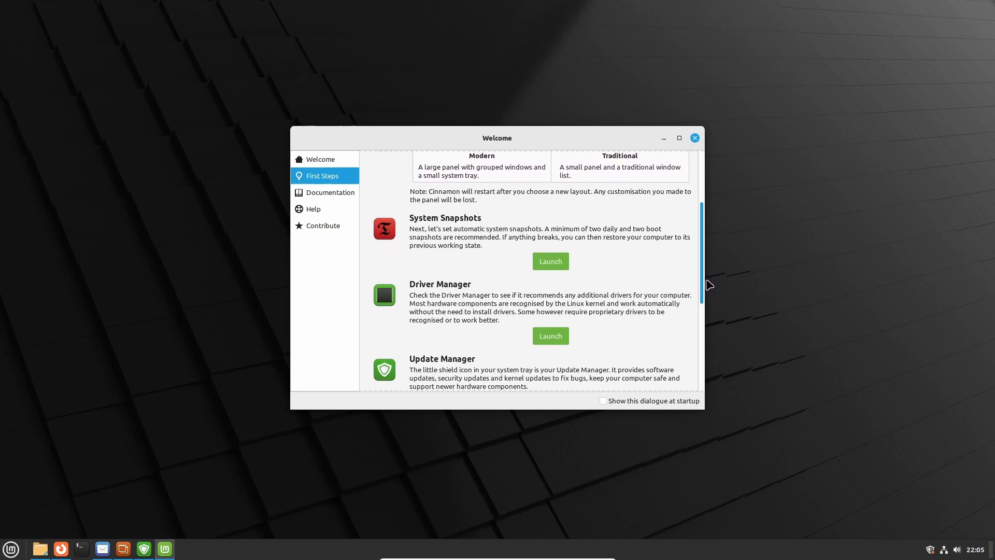
{"action": "scroll", "scroll_direction": "down", "scroll_amount": 3}
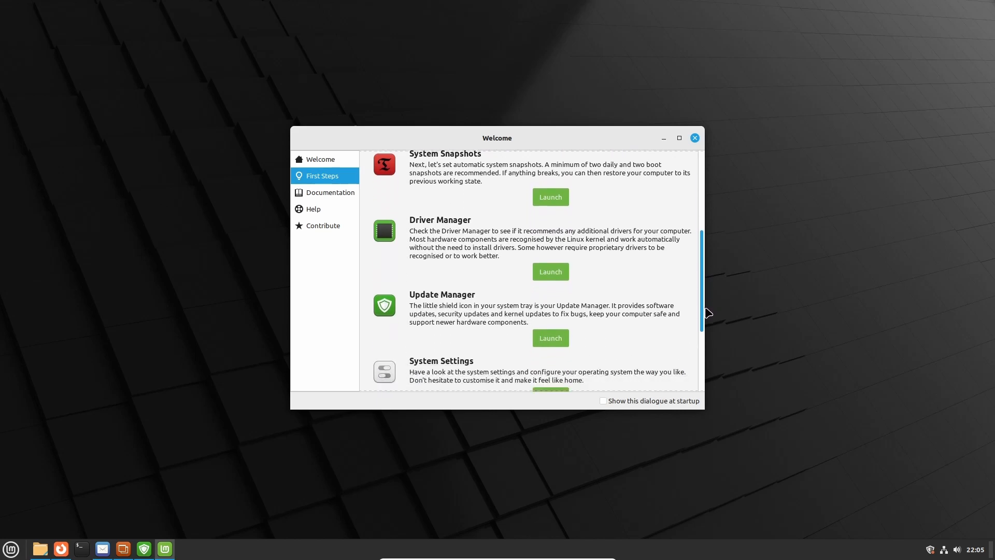
{"action": "scroll", "scroll_direction": "down", "scroll_amount": 3}
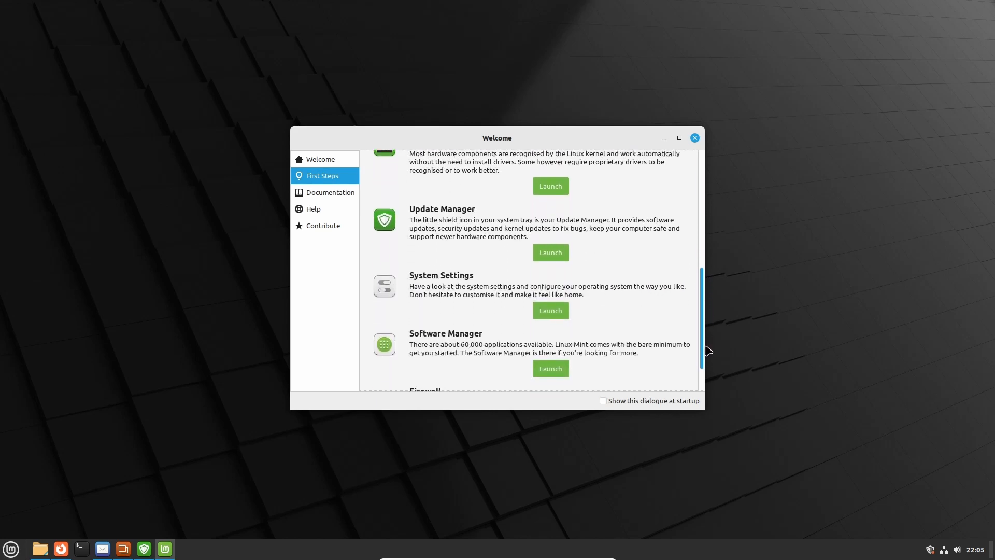
{"action": "scroll", "scroll_direction": "down", "scroll_amount": 3}
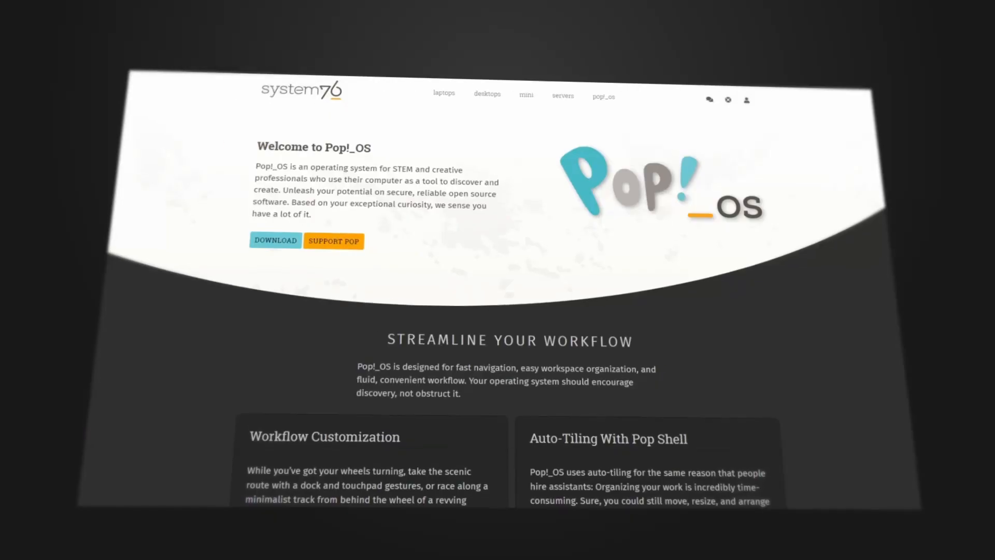
Scroll the Pop!_OS homepage to Workflow Customization and Auto-Tiling With Pop Shell.
{"action": "scroll", "scroll_direction": "down", "scroll_amount": 3}
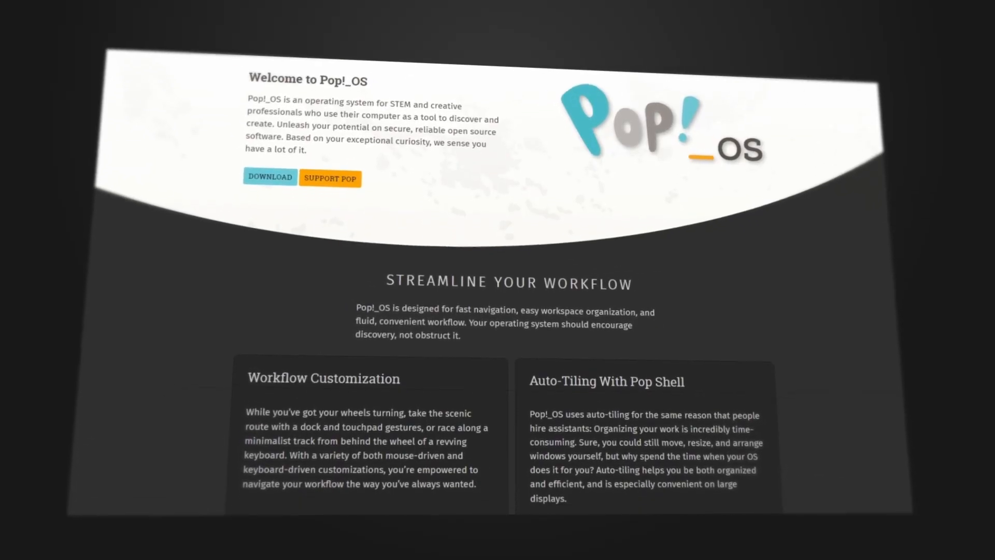
{"action": "scroll", "scroll_direction": "down", "scroll_amount": 3}
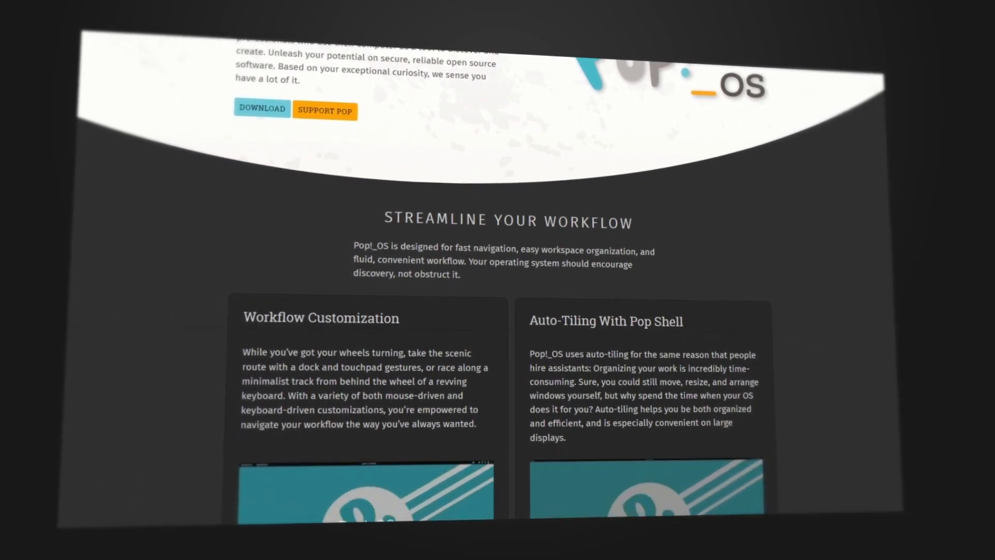
{"action": "scroll", "scroll_direction": "down", "scroll_amount": 3}
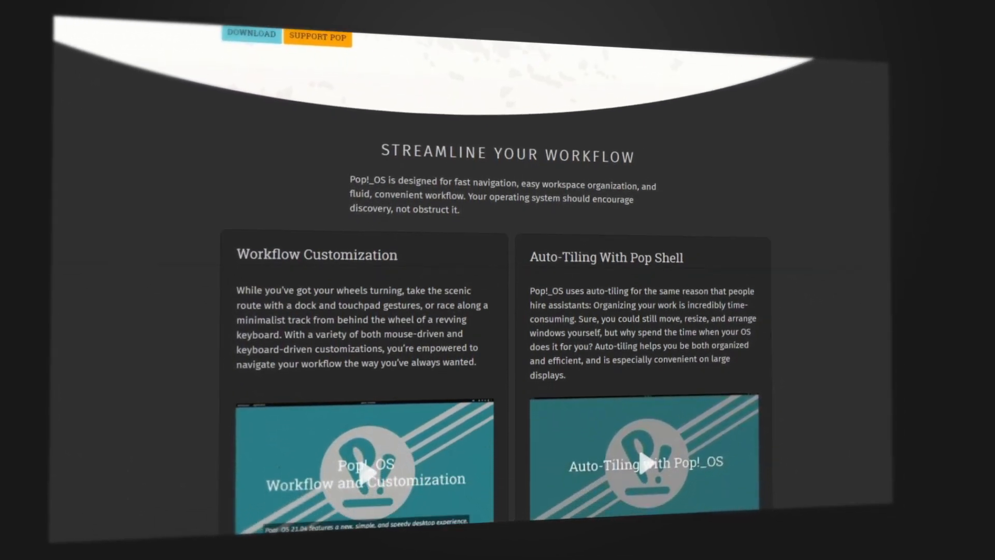
{"action": "scroll", "scroll_direction": "down", "scroll_amount": 3}
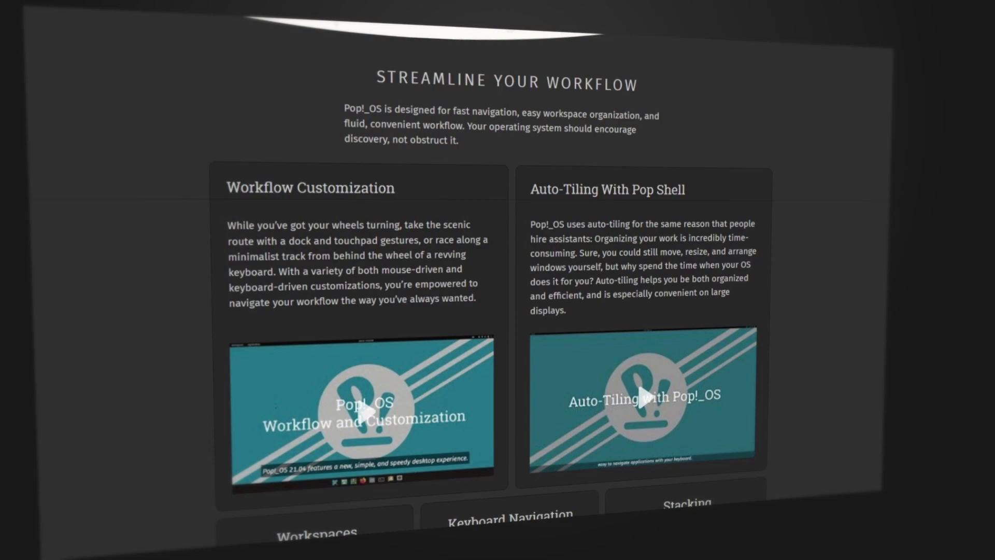
{"action": "scroll", "scroll_direction": "down", "scroll_amount": 3}
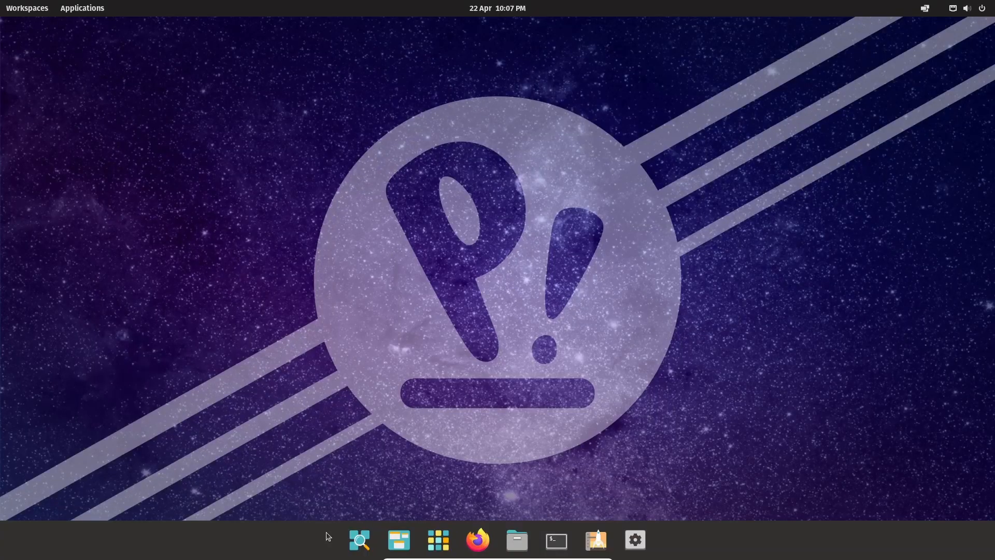
{"action": "mouse_move", "coordinate": [399, 541]}
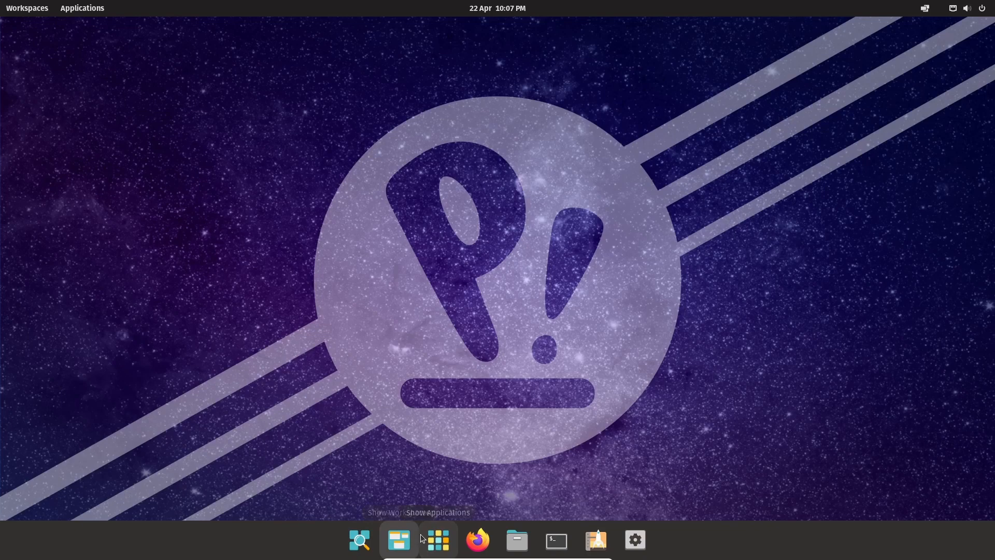
{"action": "mouse_move", "coordinate": [556, 540]}
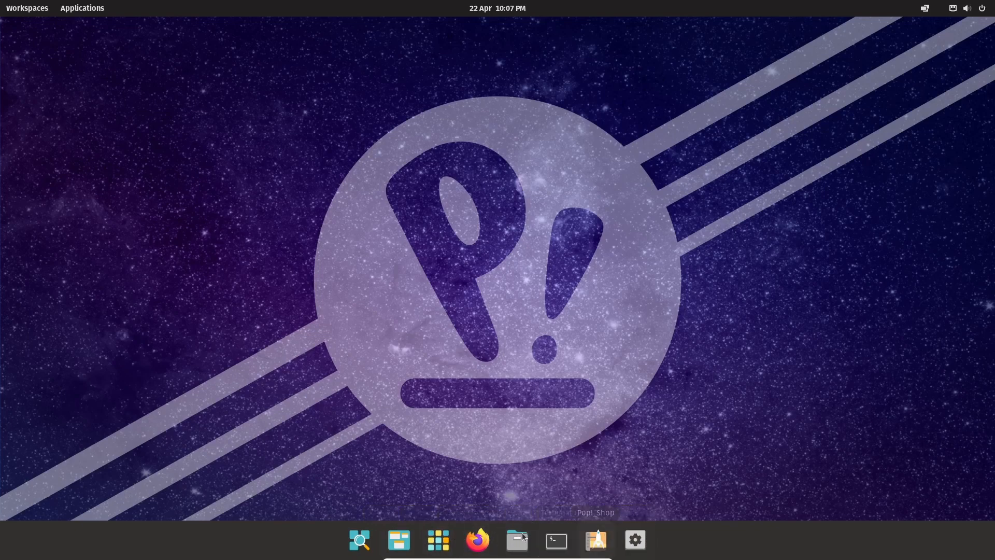
Launch Pop!_Shop from the Pop!_OS dock.
{"action": "left_click", "coordinate": [595, 540]}
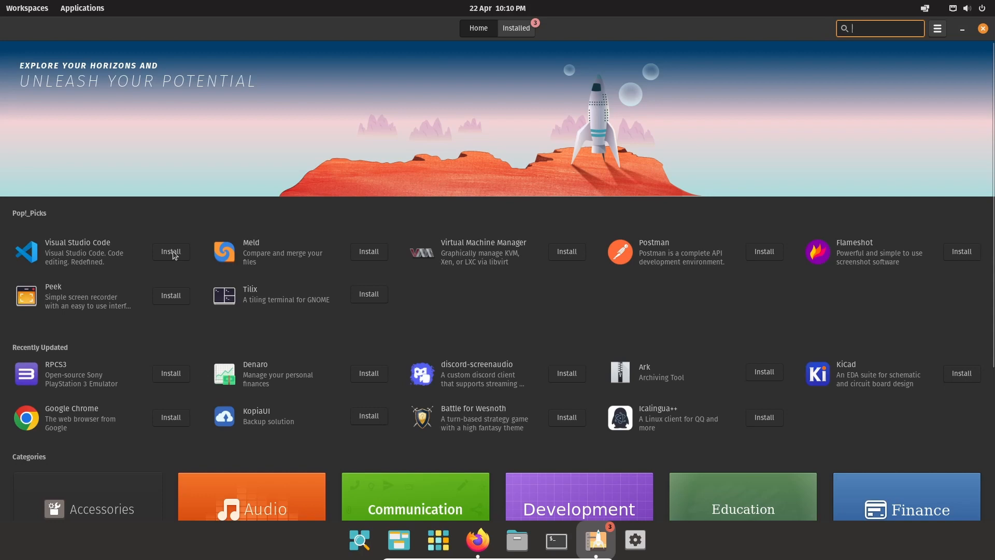
Install Visual Studio Code and the Peek screen recorder from Pop!_Picks.
{"action": "left_click", "coordinate": [170, 251]}
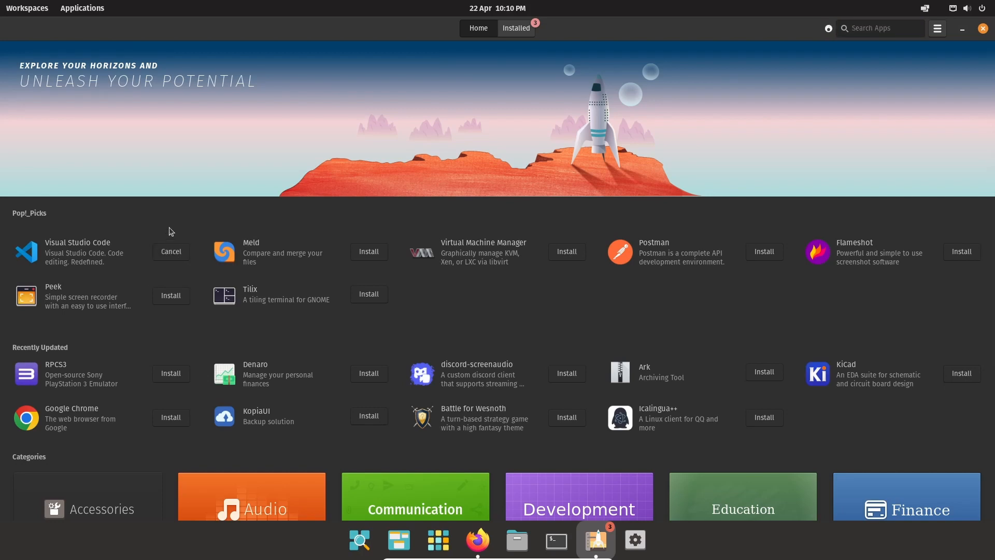
{"action": "mouse_move", "coordinate": [63, 299]}
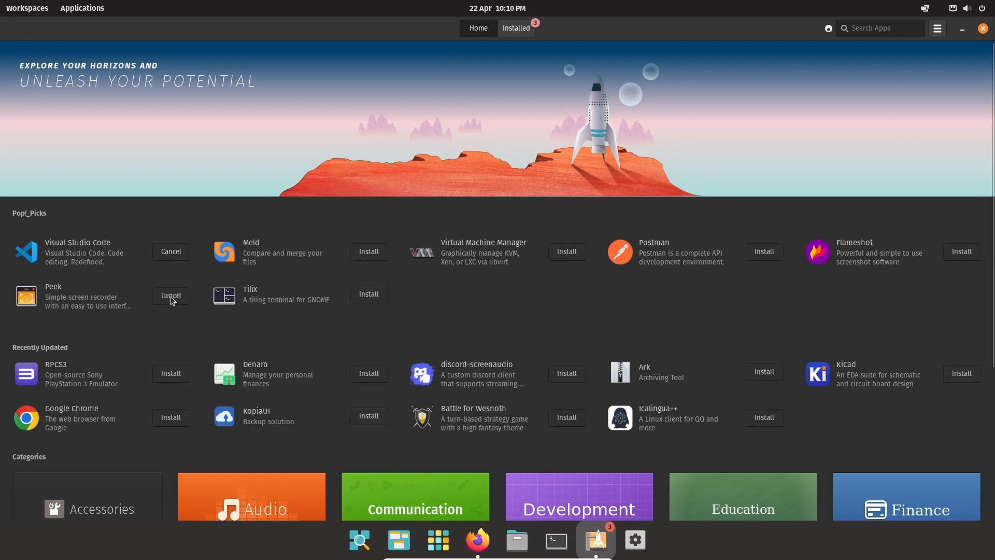
{"action": "left_click", "coordinate": [171, 295]}
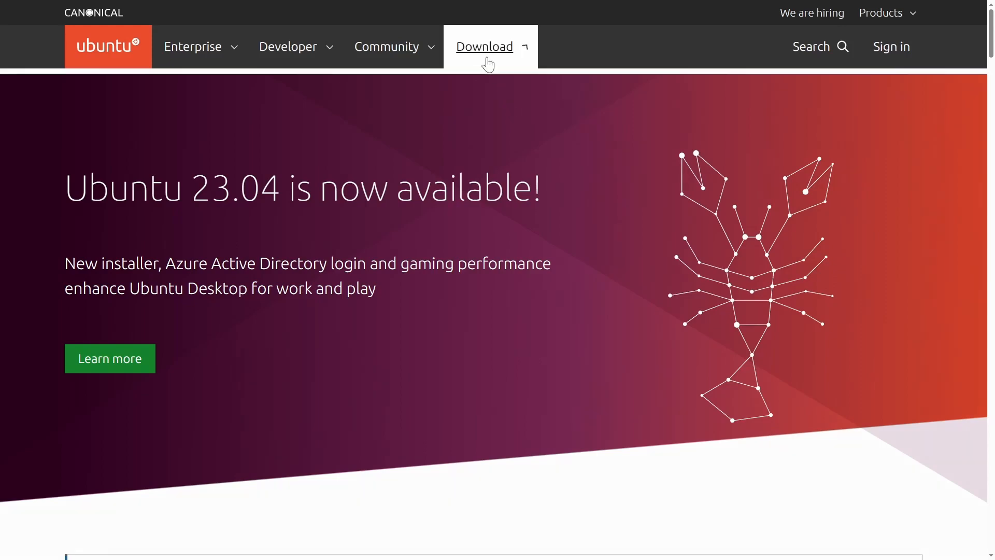
Go to the Ubuntu Desktop download page and scroll to the 22.04.2 LTS download.
{"action": "left_click", "coordinate": [484, 46]}
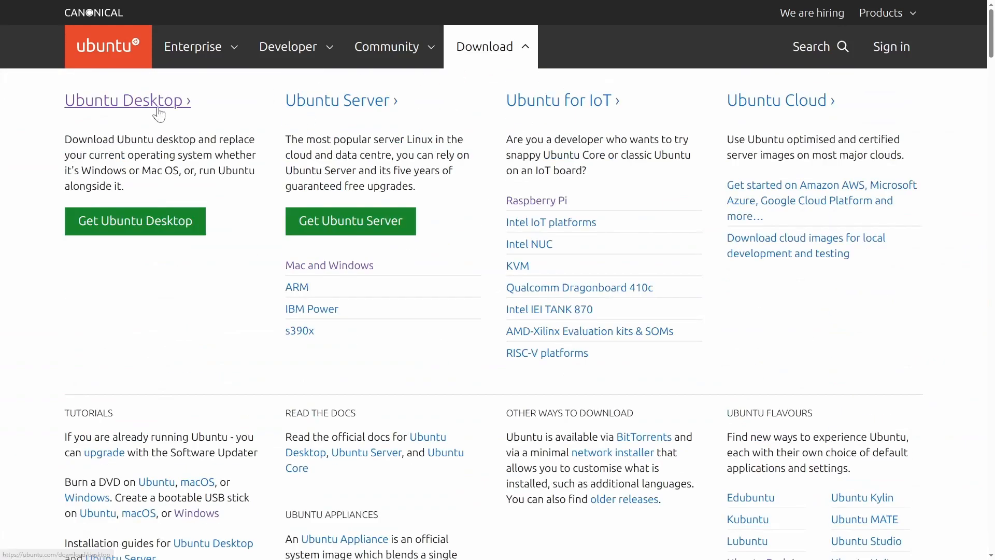
{"action": "left_click", "coordinate": [127, 100]}
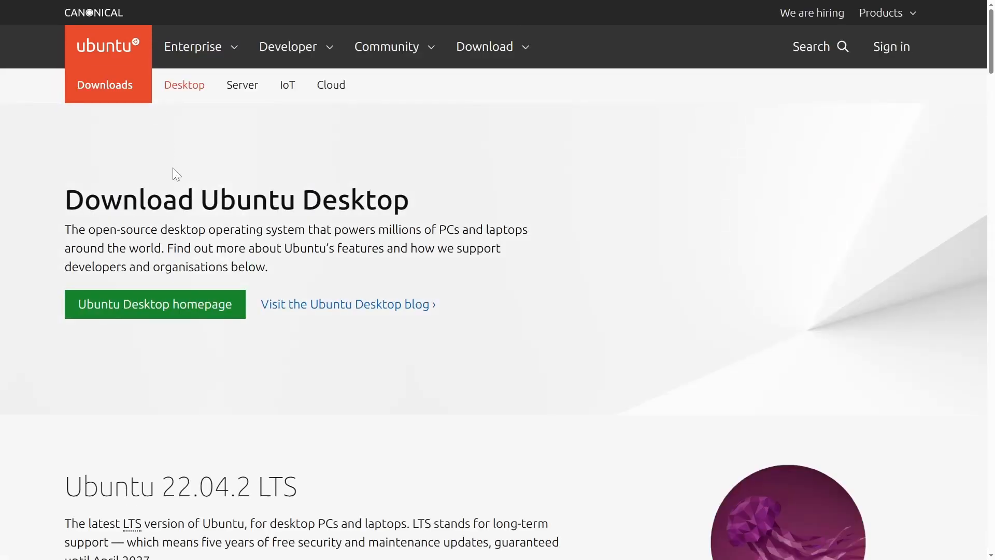
{"action": "scroll", "scroll_direction": "down", "scroll_amount": 3}
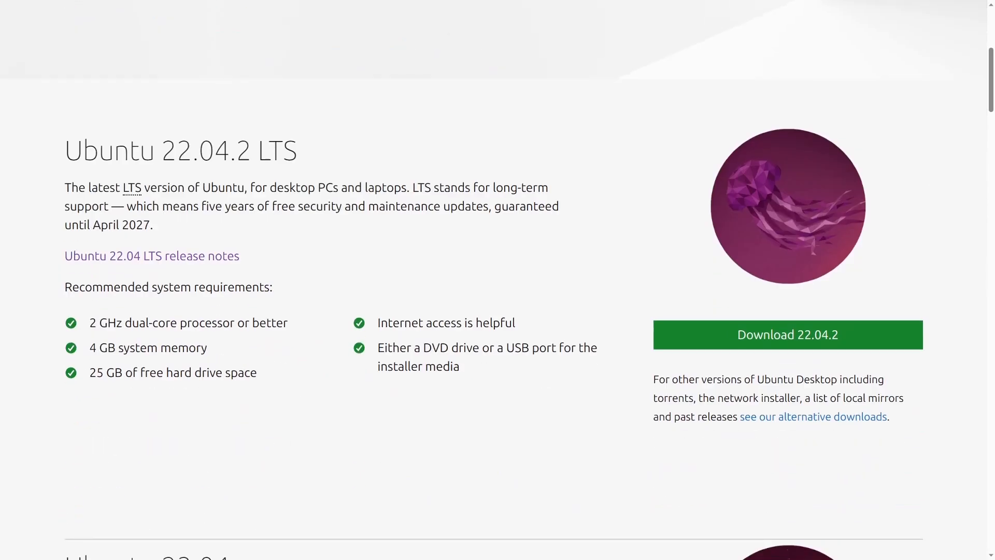
{"action": "scroll", "scroll_direction": "down", "scroll_amount": 3}
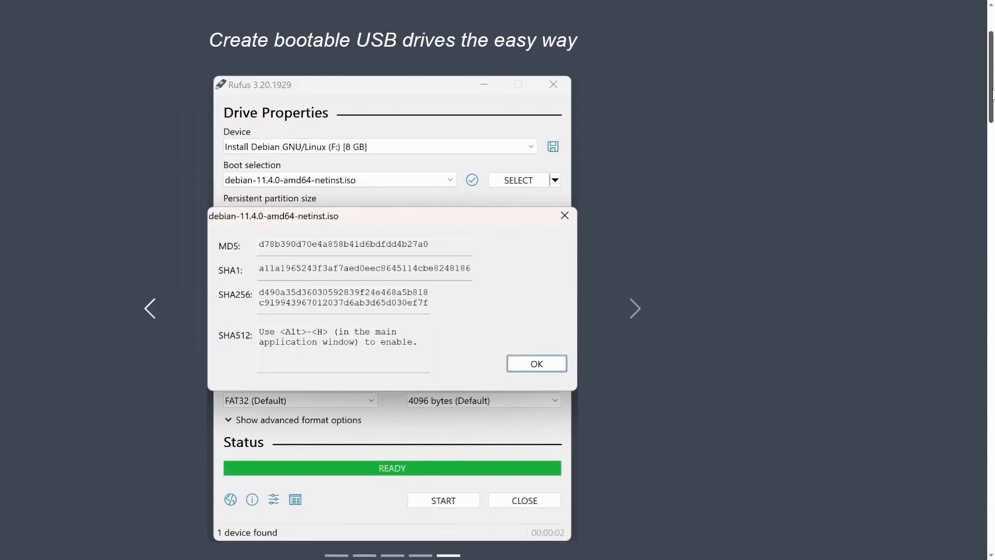
Scroll to the Rufus website's Download section and download Rufus 3.22.
{"action": "scroll", "scroll_direction": "down", "scroll_amount": 3}
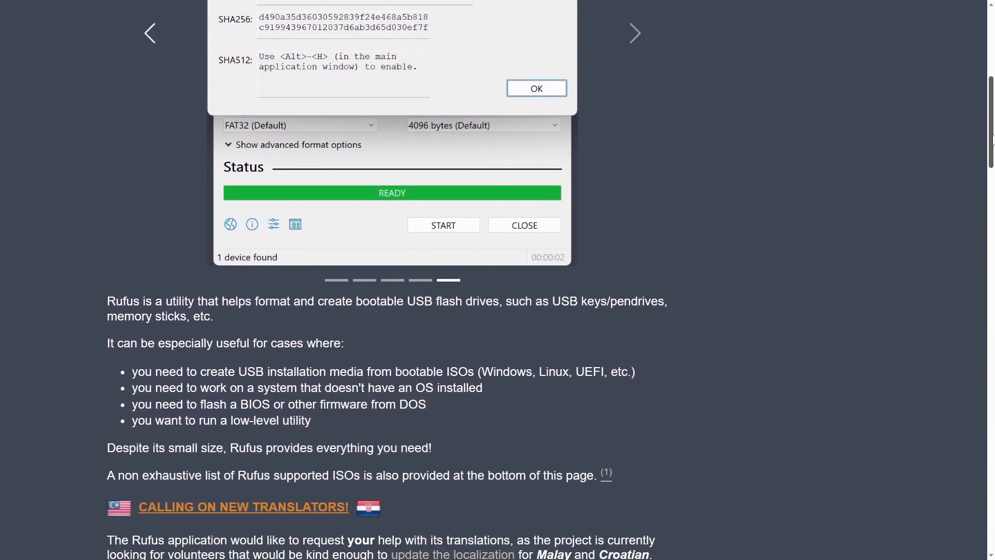
{"action": "scroll", "scroll_direction": "down", "scroll_amount": 3}
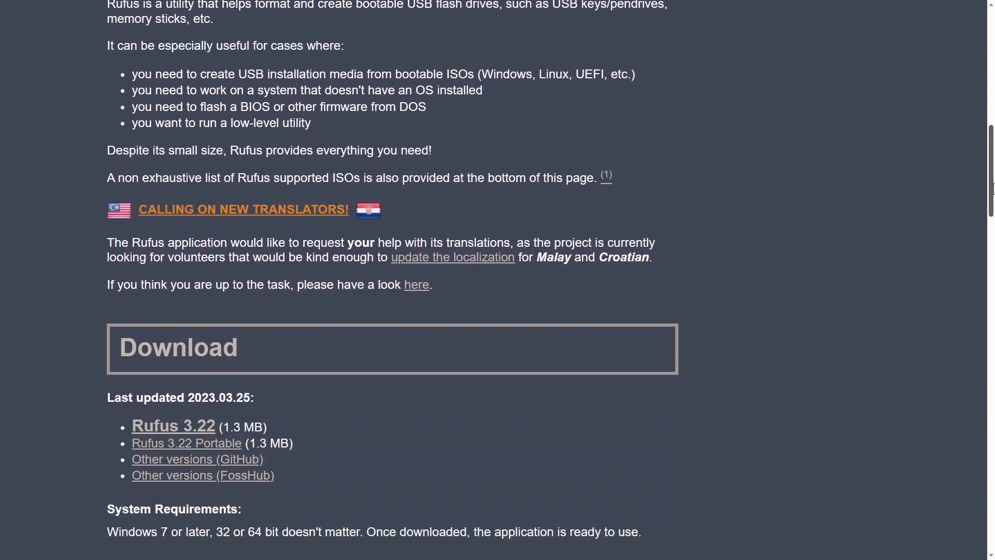
{"action": "scroll", "scroll_direction": "down", "scroll_amount": 3}
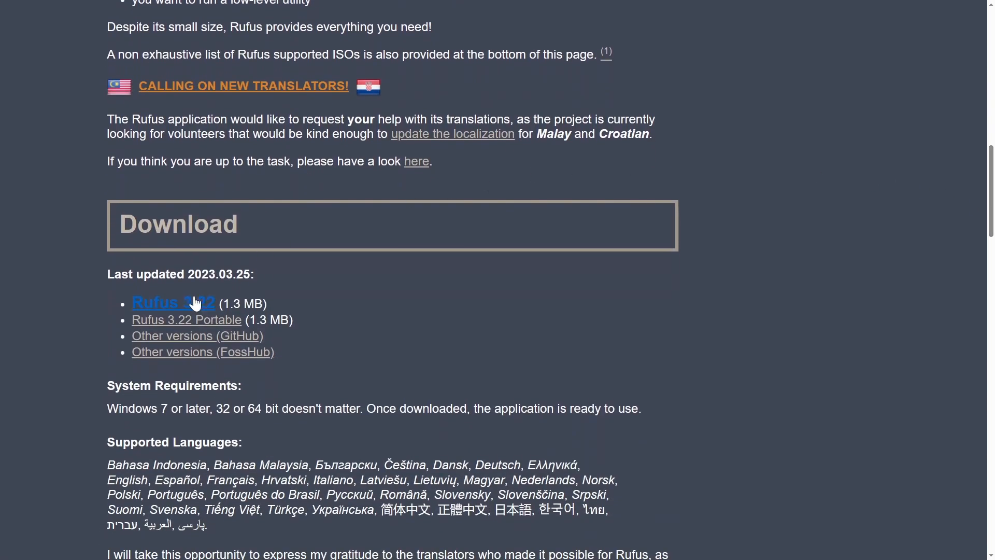
{"action": "left_click", "coordinate": [173, 303]}
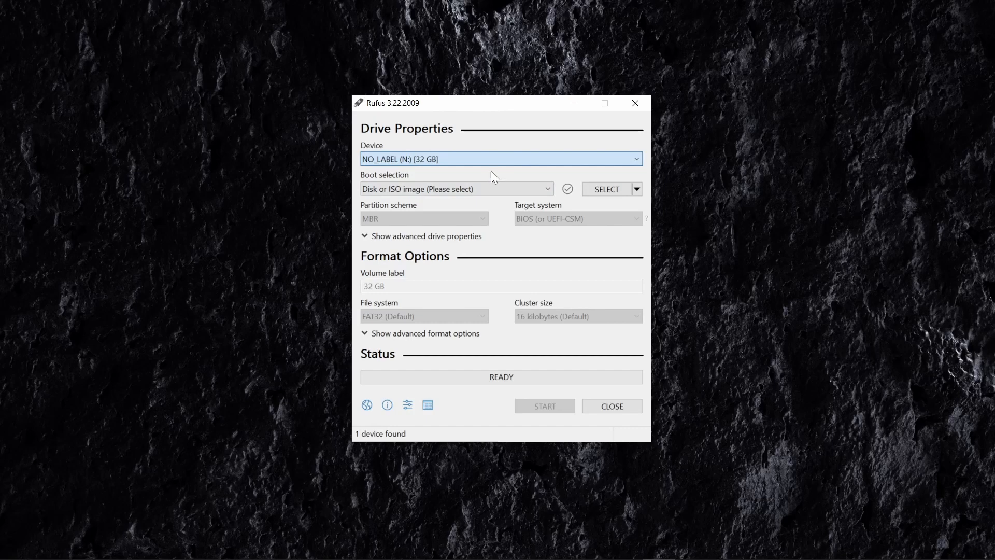
Load the ubuntu-22.04.2-desktop-amd64.iso image for the 32 GB NO_LABEL USB drive.
{"action": "left_click", "coordinate": [606, 189]}
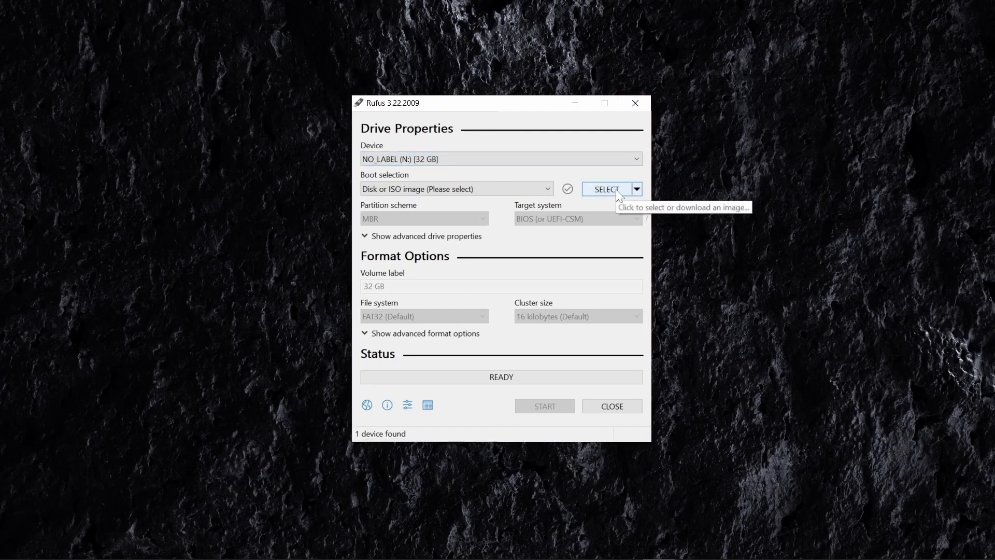
{"action": "left_click", "coordinate": [605, 189]}
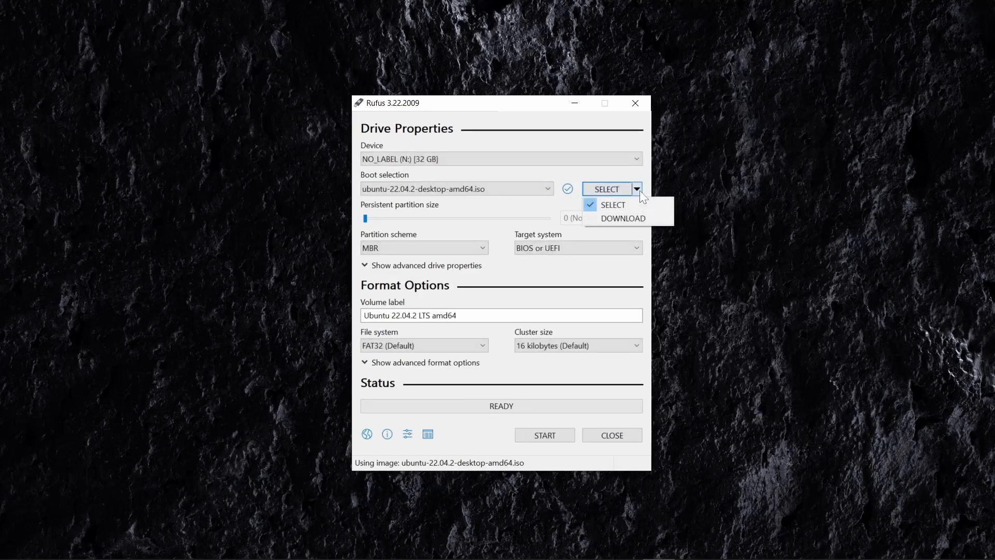
{"action": "left_click", "coordinate": [544, 435]}
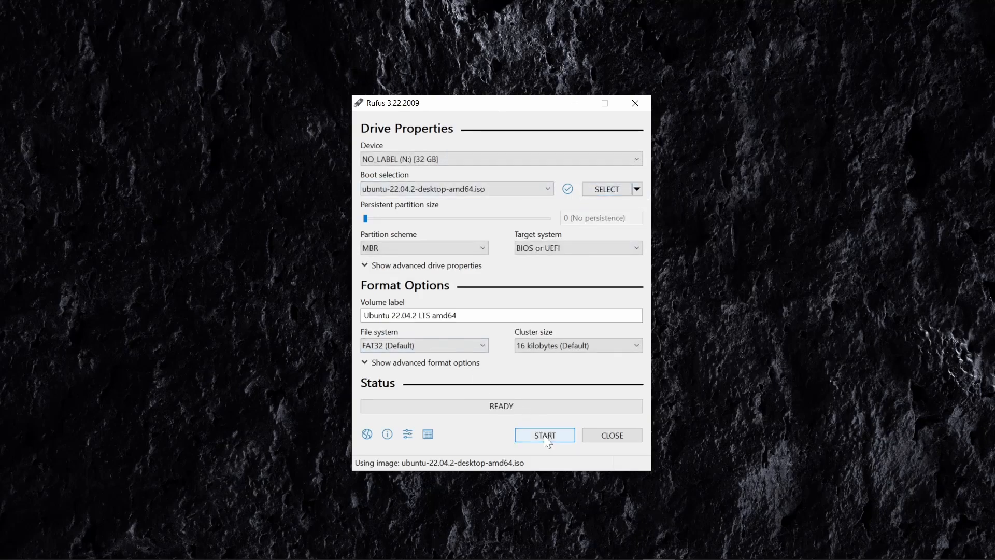
Start writing in ISO Image mode and accept erasing all data on the drive.
{"action": "left_click", "coordinate": [544, 434]}
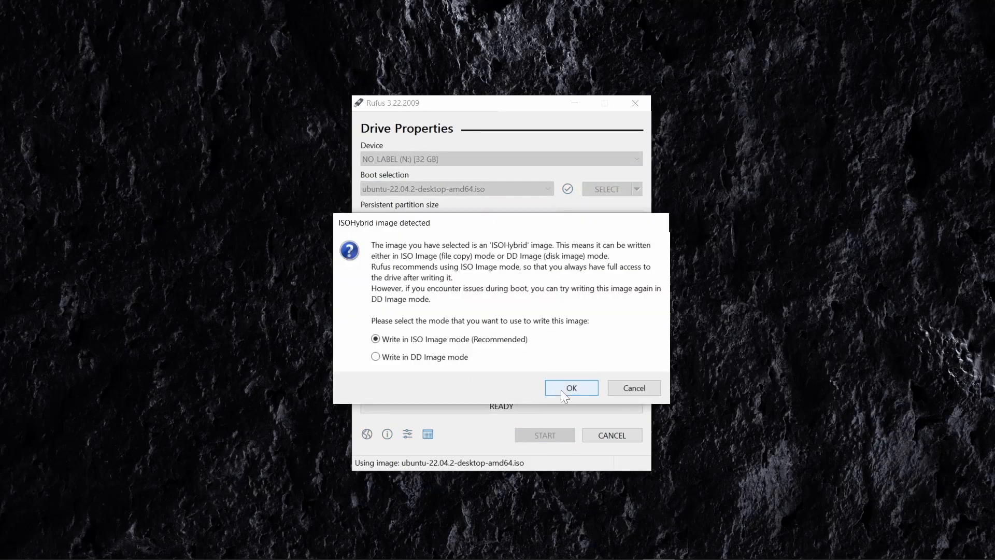
{"action": "mouse_move", "coordinate": [540, 254]}
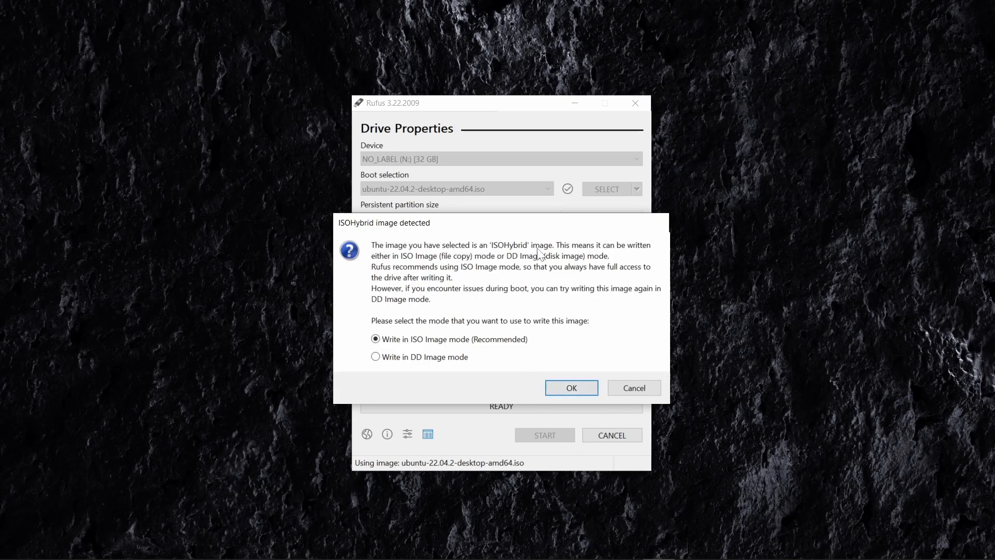
{"action": "mouse_move", "coordinate": [571, 387]}
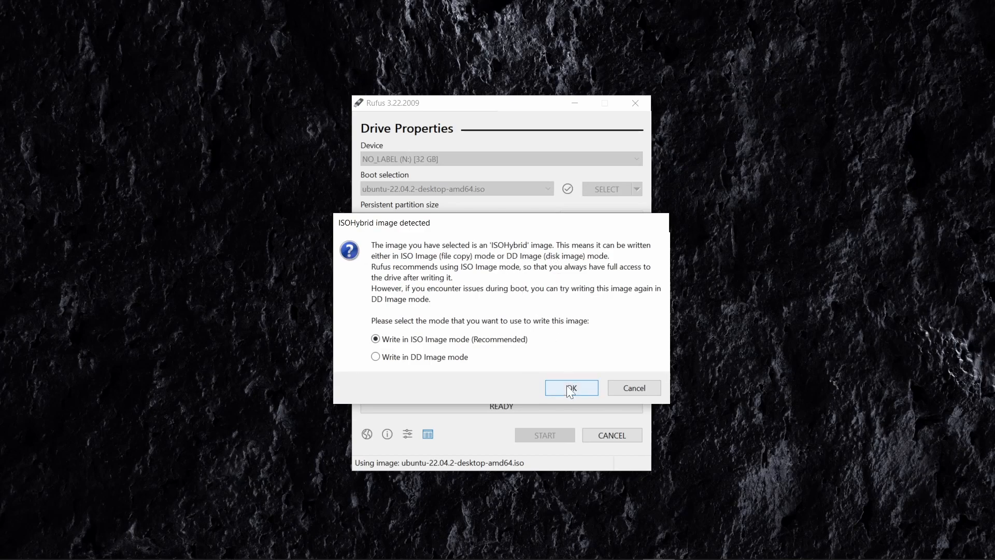
{"action": "left_click", "coordinate": [570, 388]}
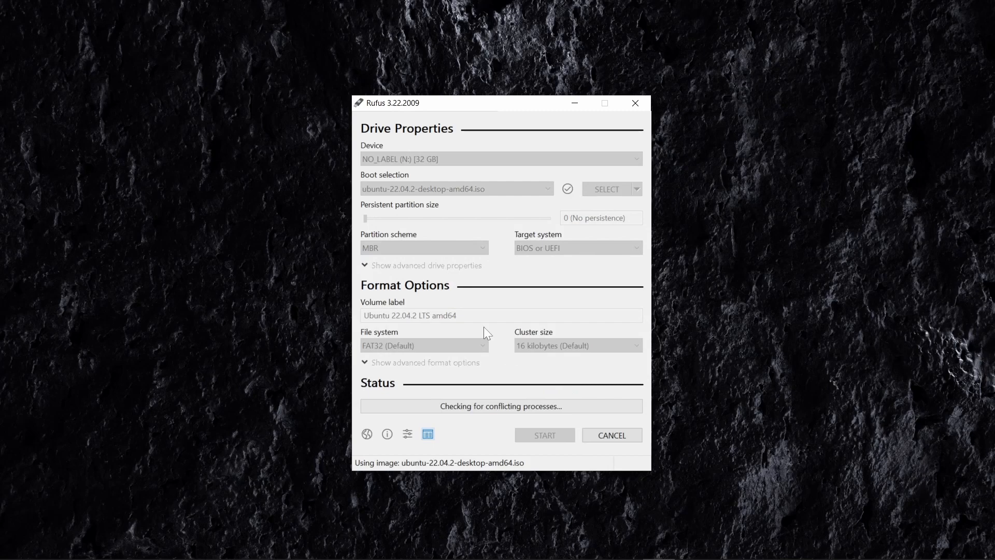
{"action": "mouse_move", "coordinate": [486, 333]}
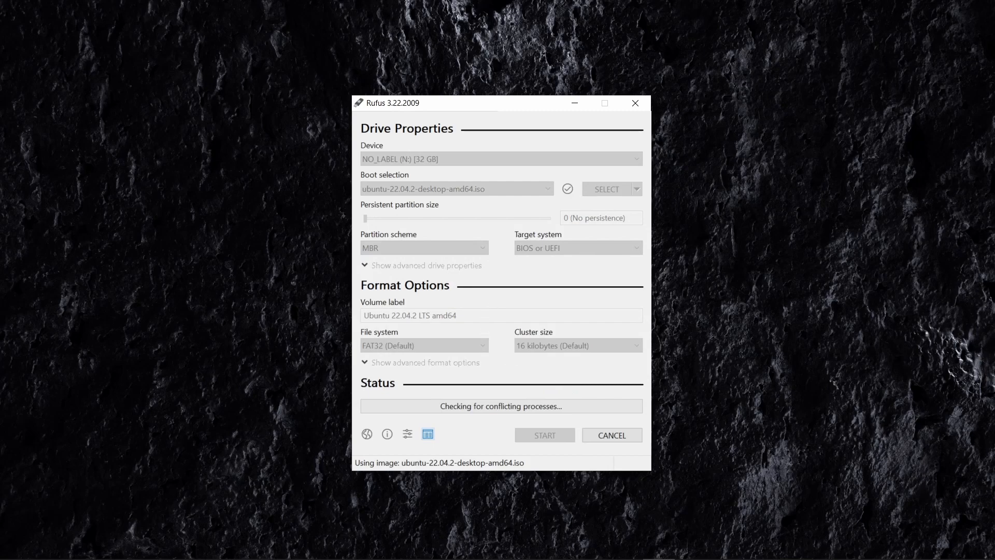
{"action": "left_click", "coordinate": [544, 435]}
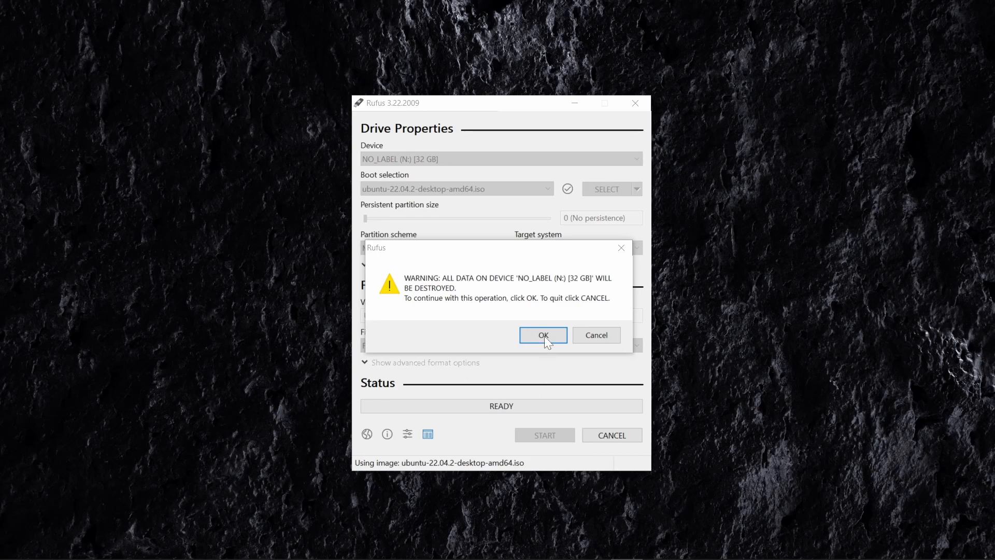
{"action": "left_click", "coordinate": [543, 335]}
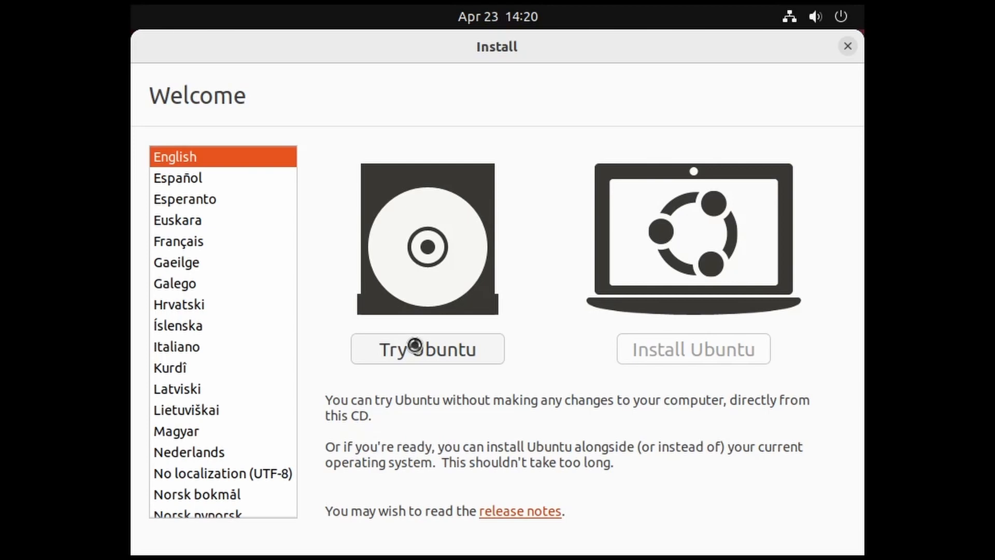
Choose Try Ubuntu, then launch the Install Ubuntu 22.04.2 LTS desktop icon.
{"action": "left_click", "coordinate": [427, 349]}
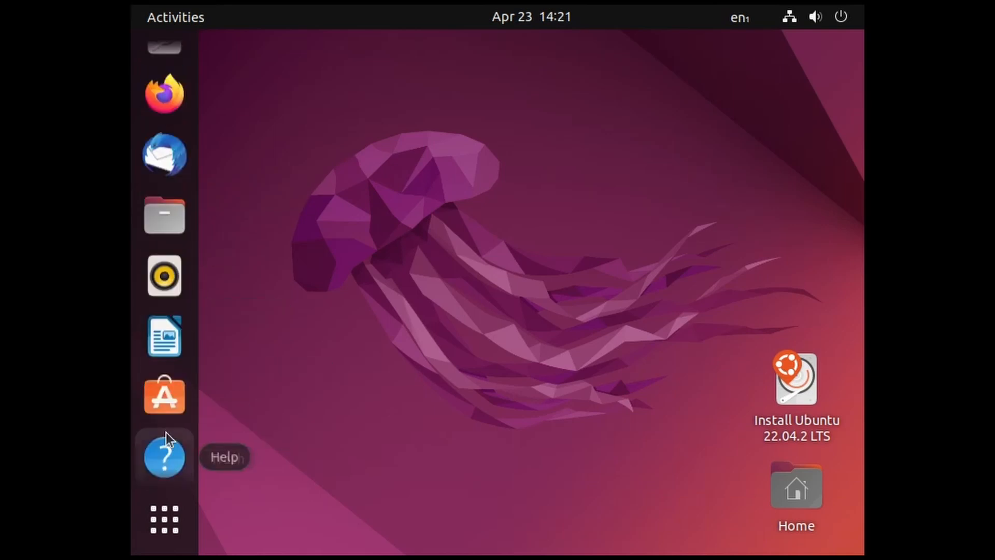
{"action": "mouse_move", "coordinate": [164, 195]}
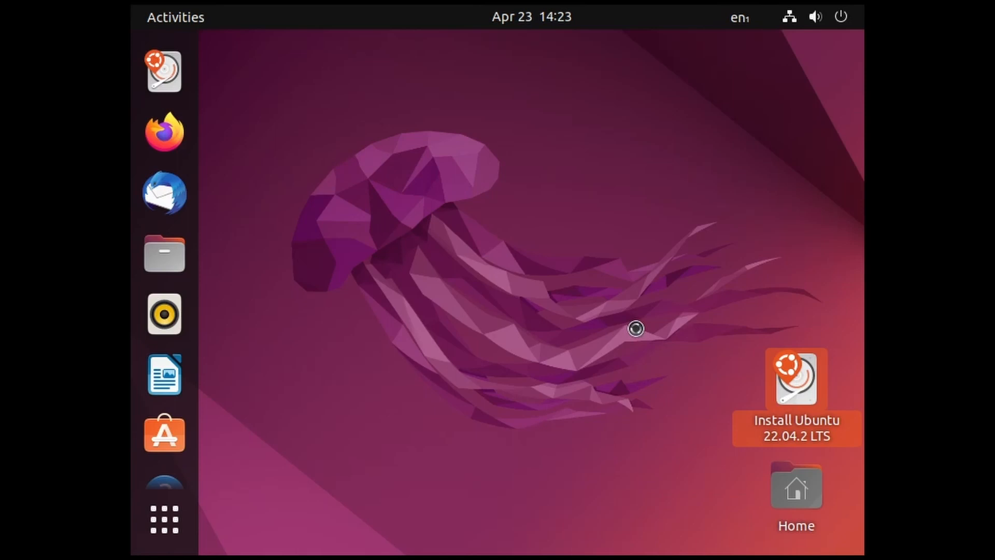
{"action": "double_click", "coordinate": [796, 379]}
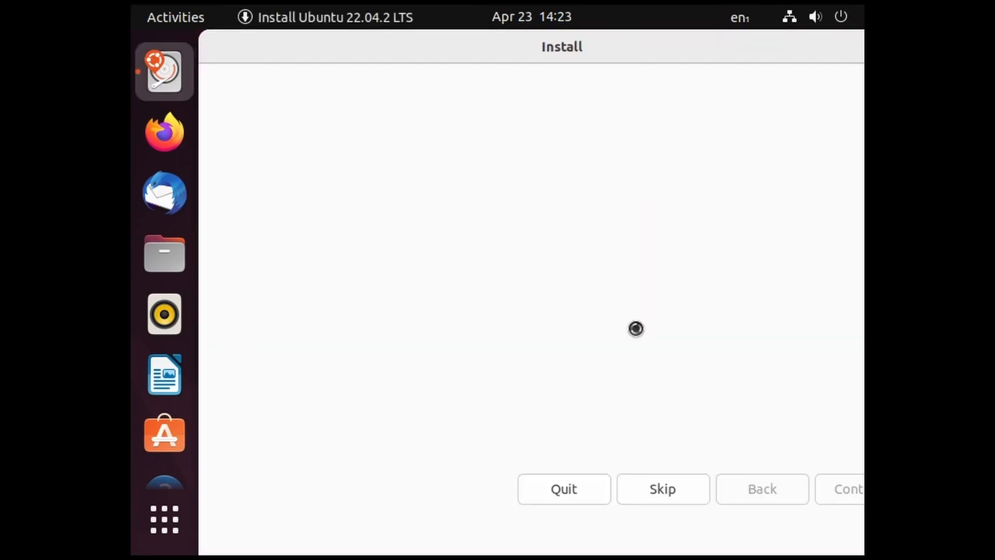